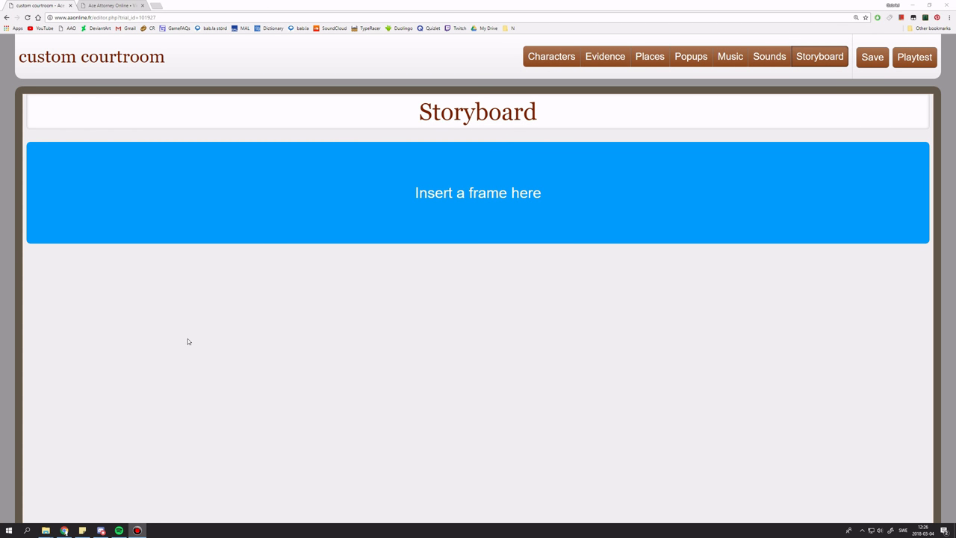
mouse_move(185, 318)
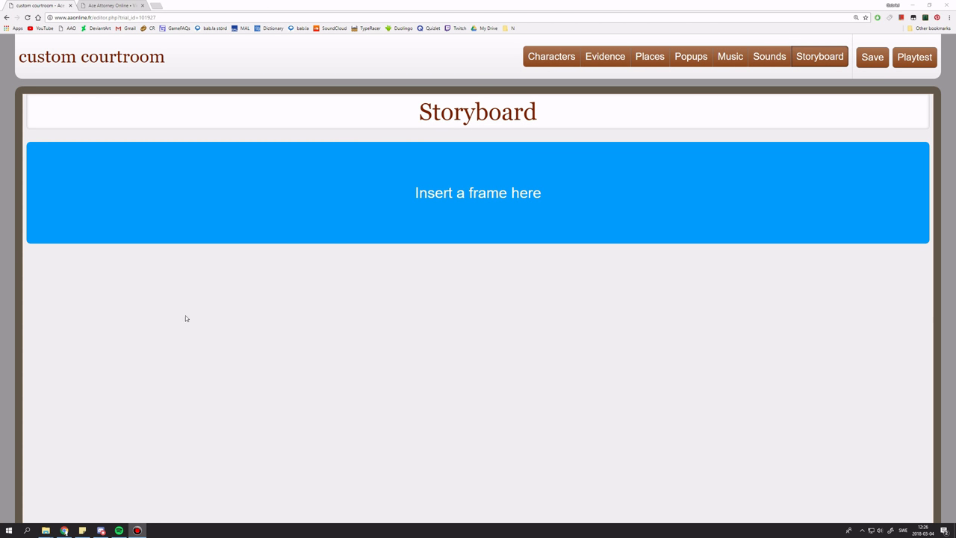
- Insert a first storyboard frame and pick a courtroom place in its screen editor
left_click(478, 191)
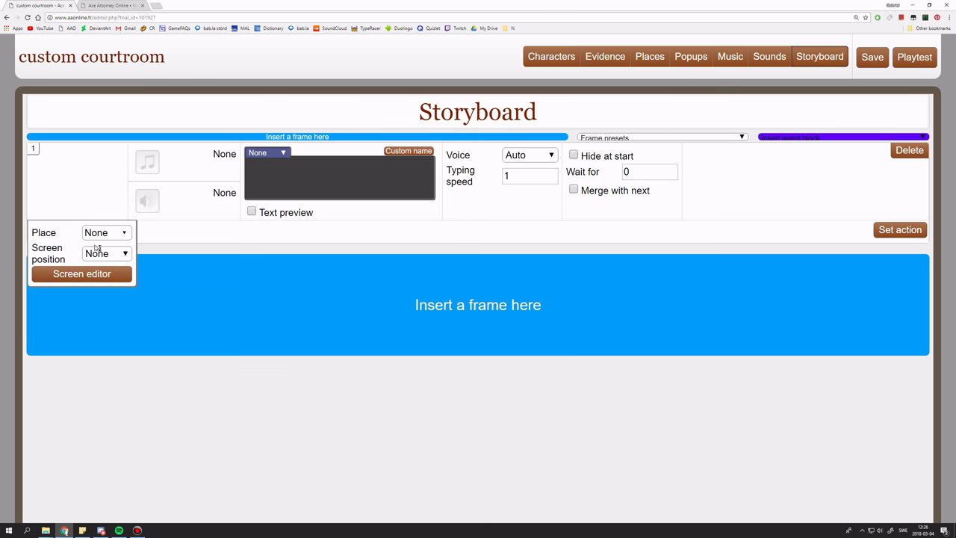
left_click(81, 274)
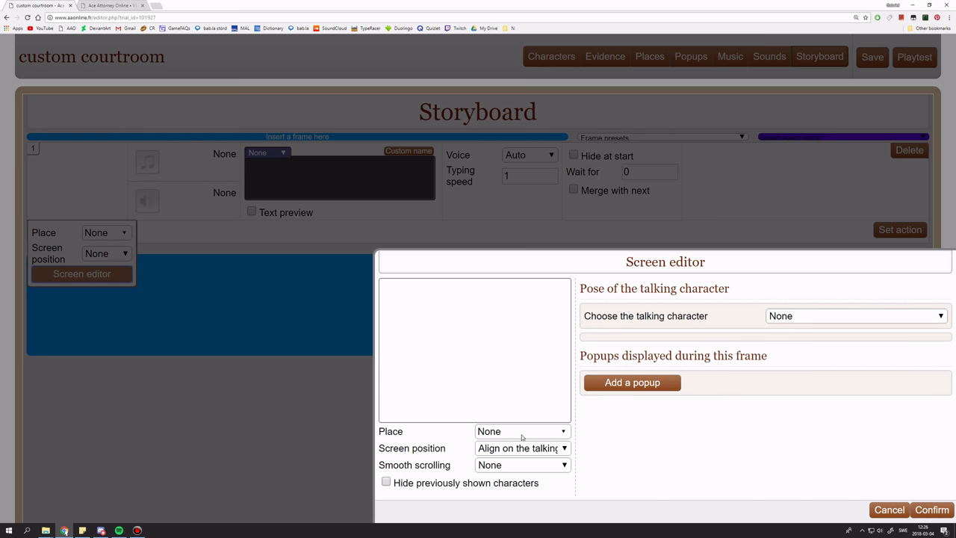
left_click(889, 510)
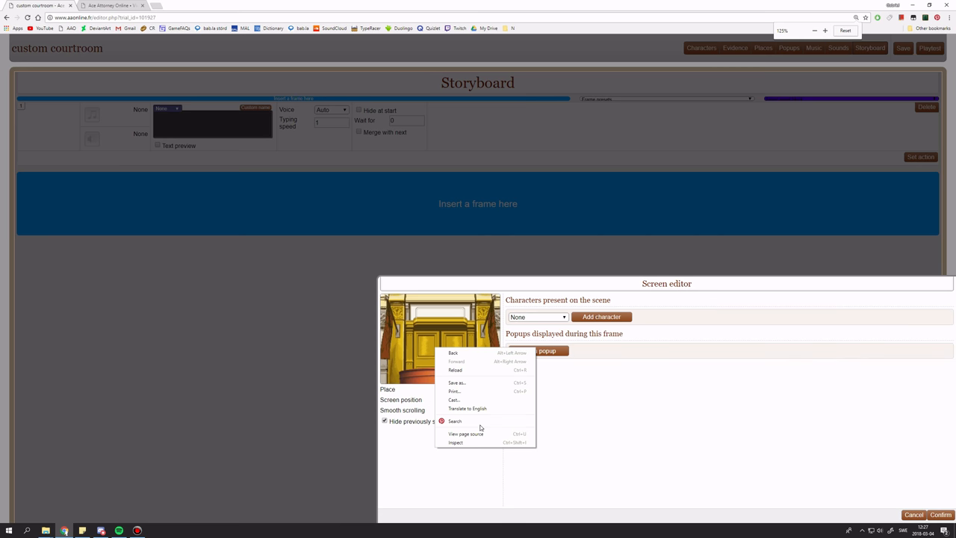
- Reveal pw_courtroom_benches.gif in the viewport div, open it in its own tab and copy the image
left_click(470, 445)
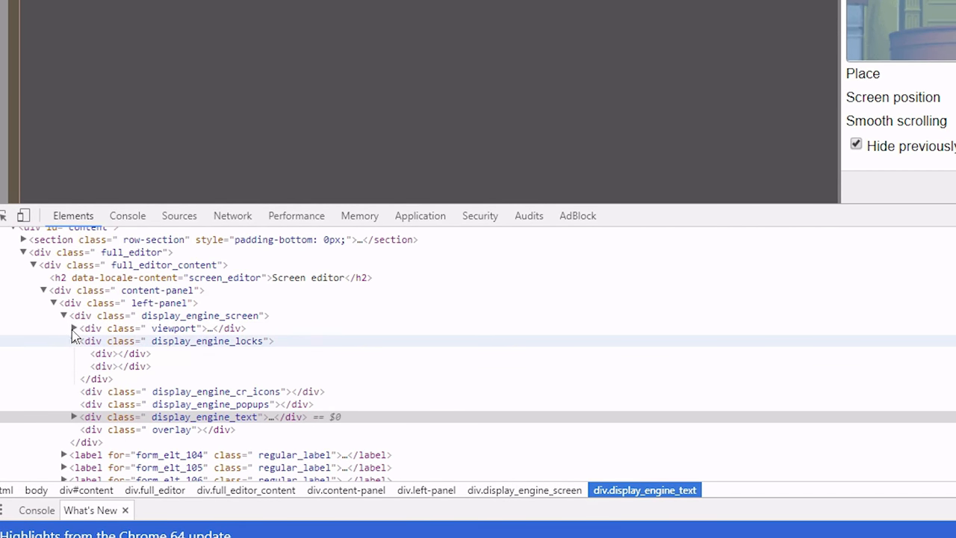
left_click(72, 328)
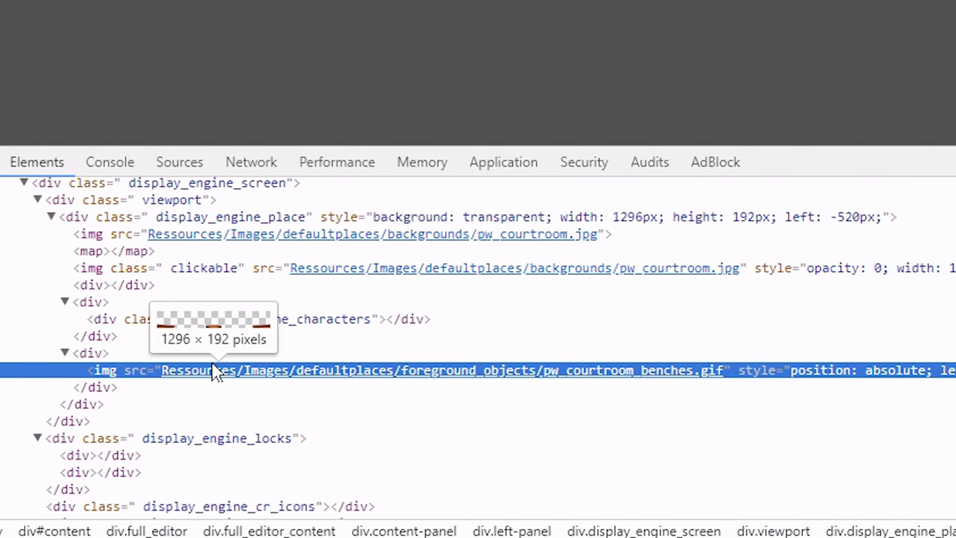
left_click(437, 370)
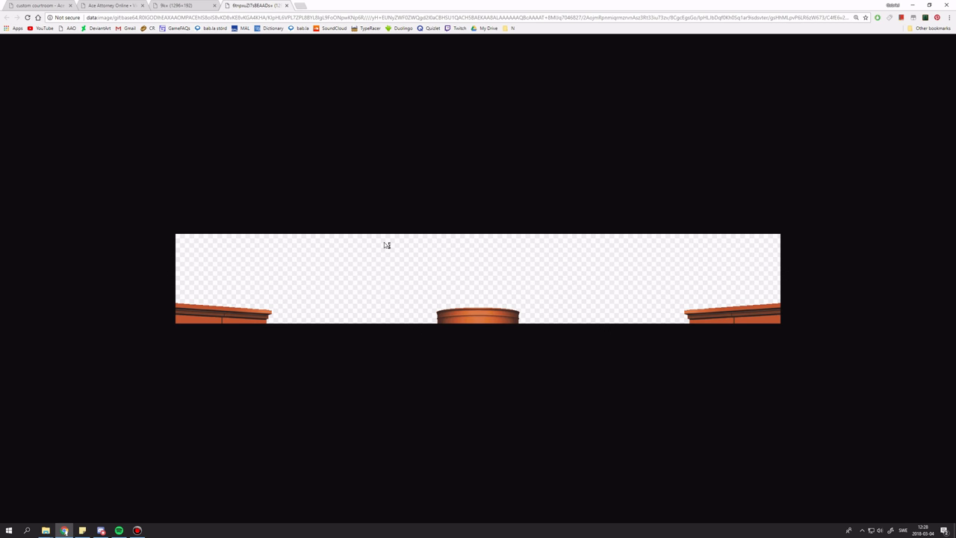
right_click(385, 245)
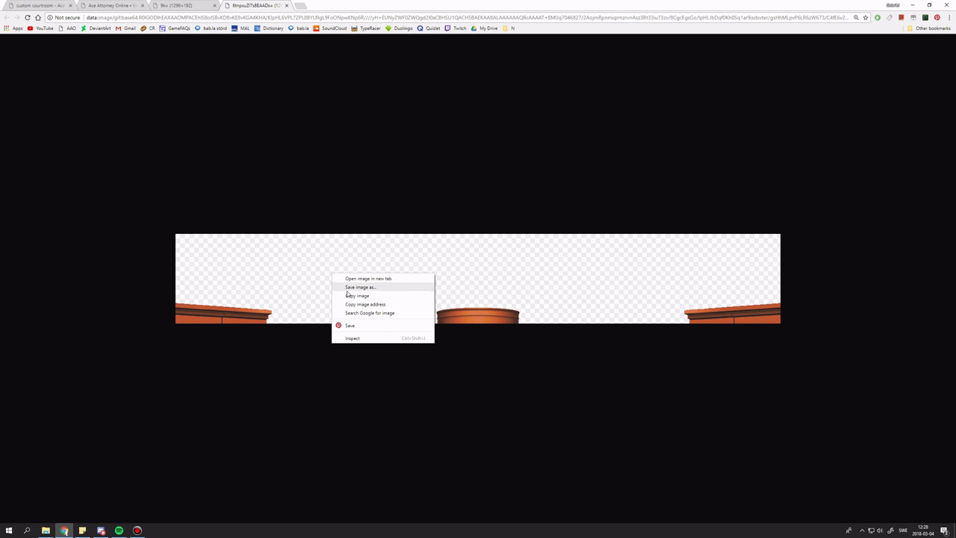
left_click(9, 532)
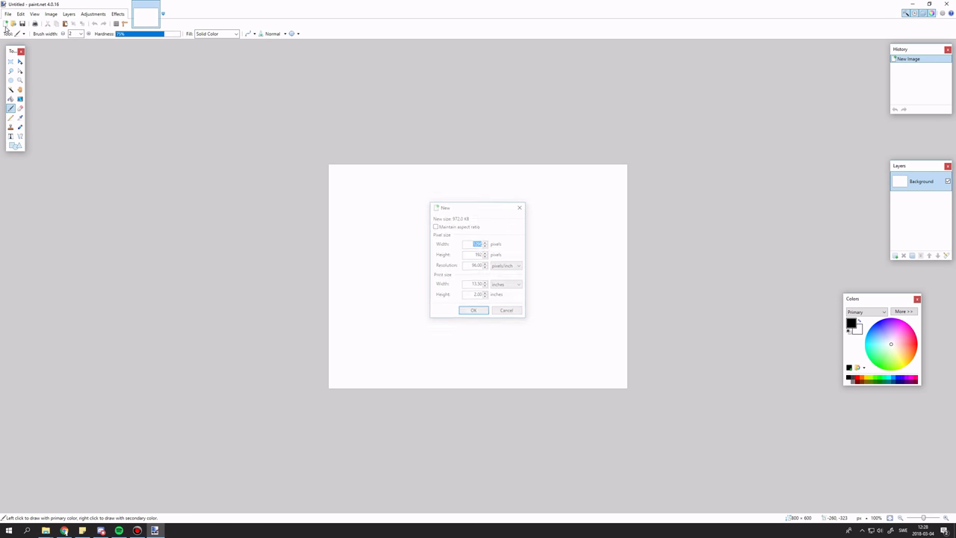
- Create a new image for the pasted benches and add a layer above them for the pink shapes
left_click(474, 310)
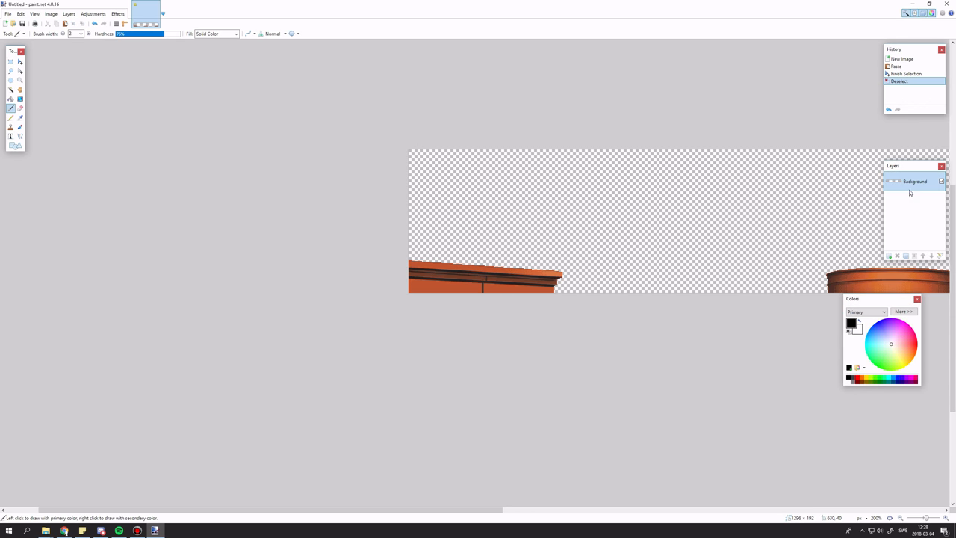
left_click(889, 256)
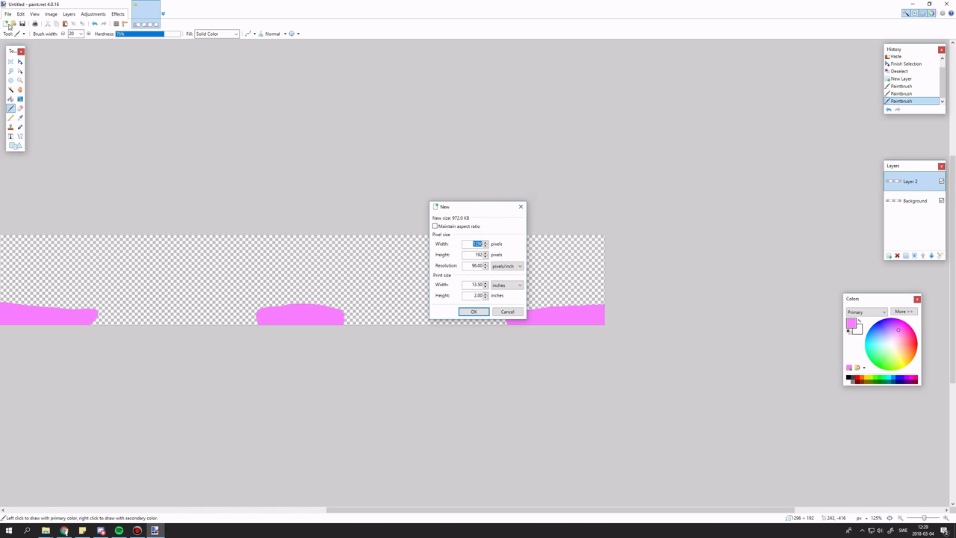
- Create the image at the benches' size and paint freehand orange strokes over the pasted backdrop
left_click(473, 312)
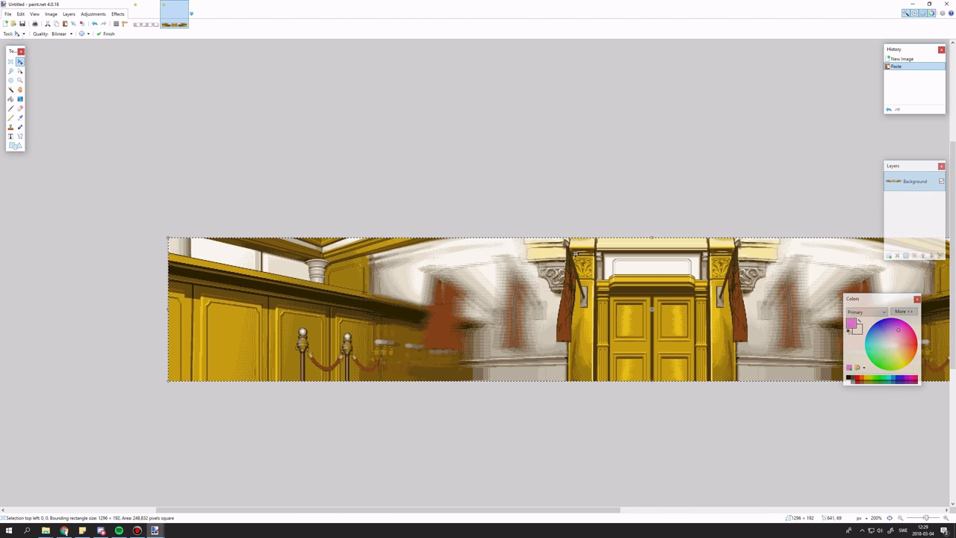
left_click(11, 108)
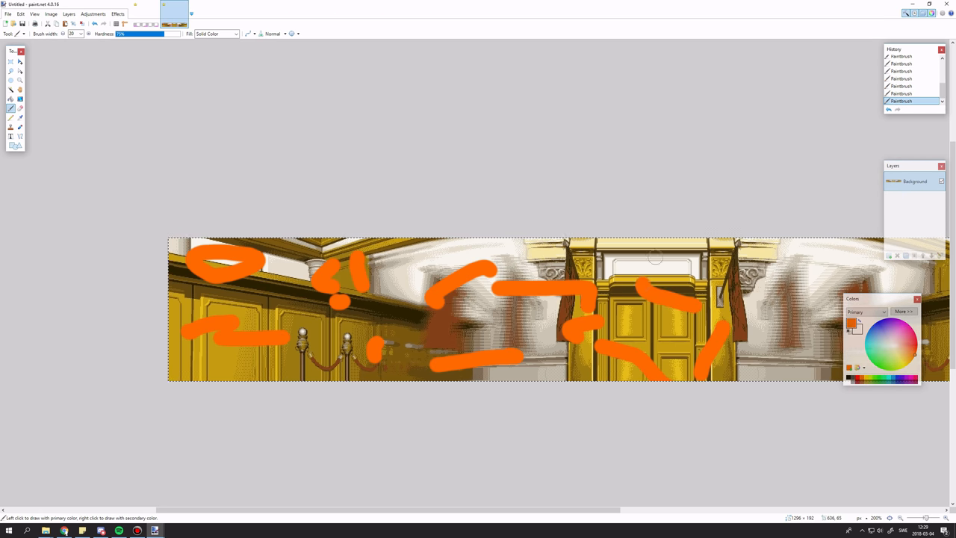
scroll("down", 3)
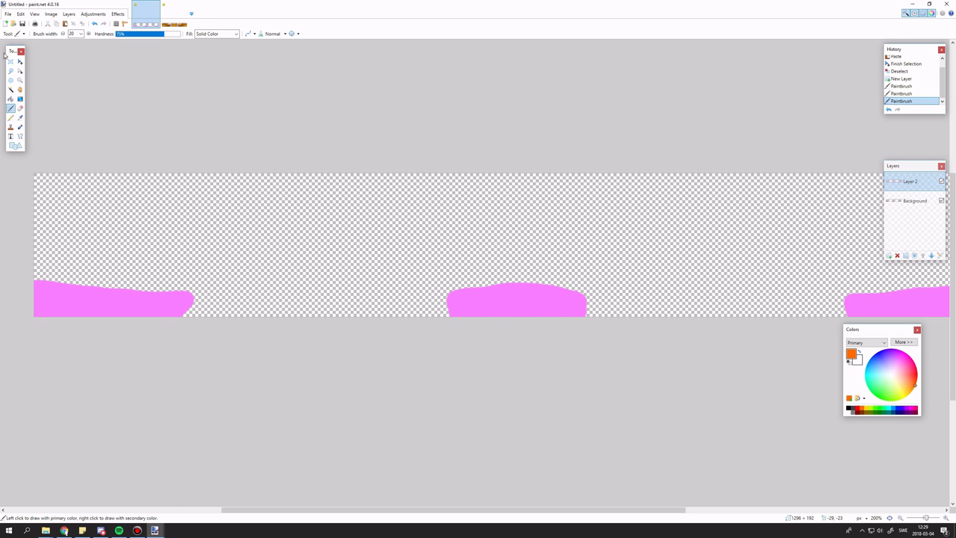
- Rectangle-select the left bench area and create a new image sized to that selection
left_click(11, 61)
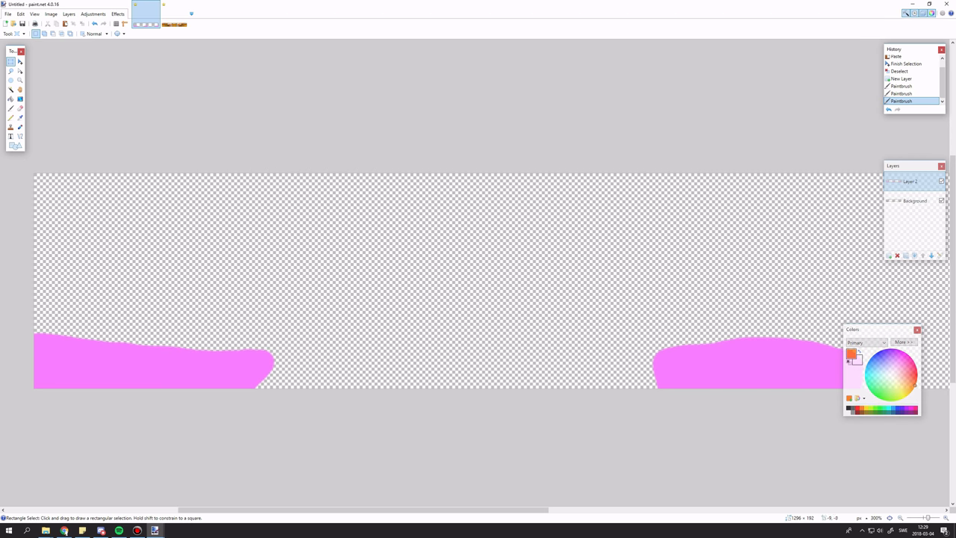
left_click_drag(33, 173, 239, 387)
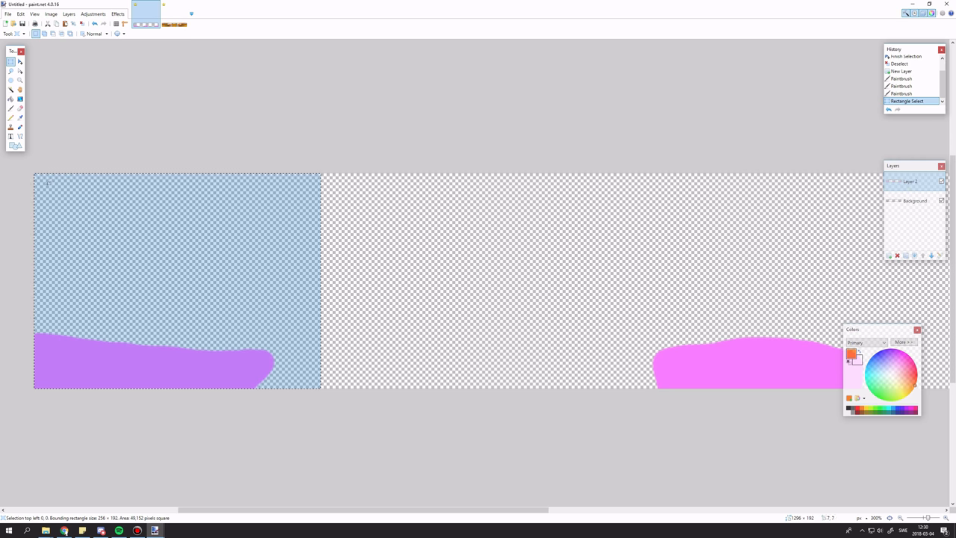
mouse_move(42, 400)
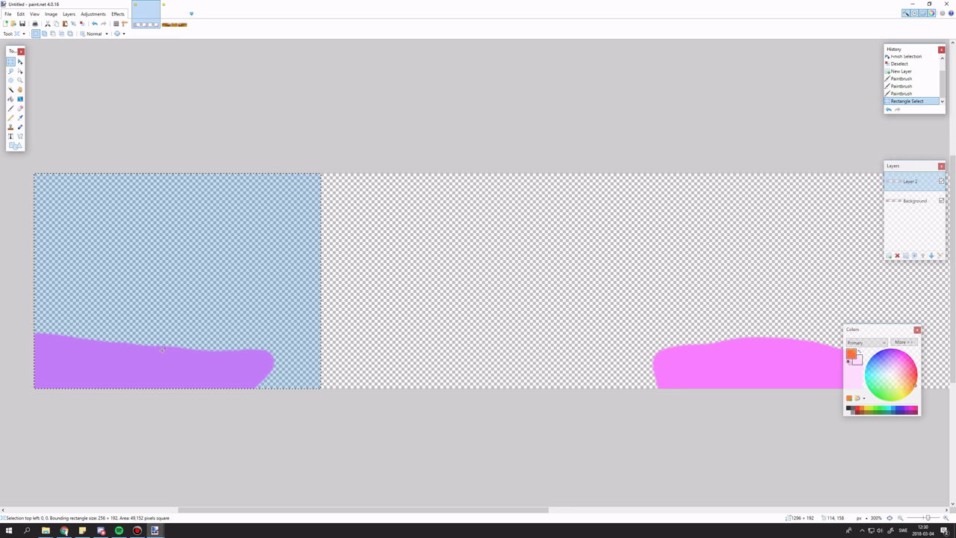
left_click(12, 24)
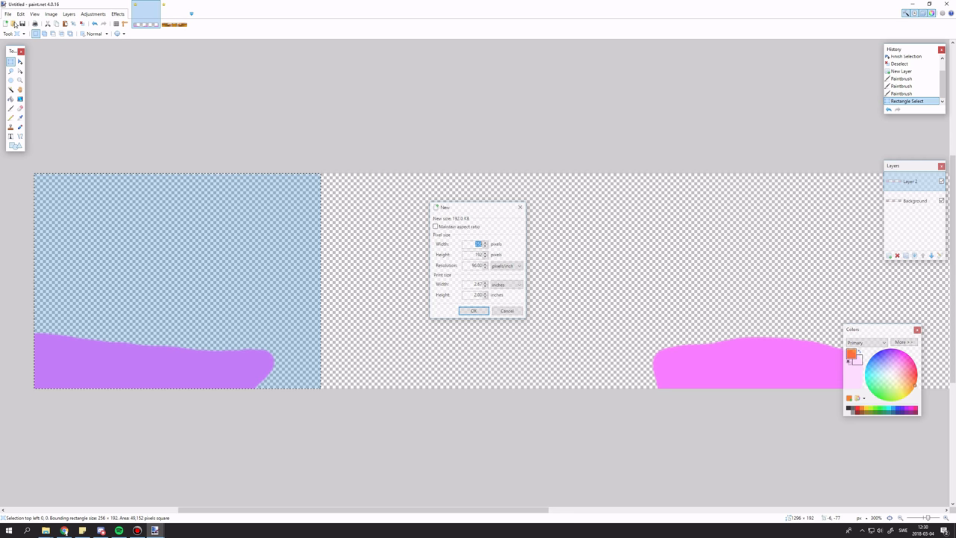
left_click(474, 310)
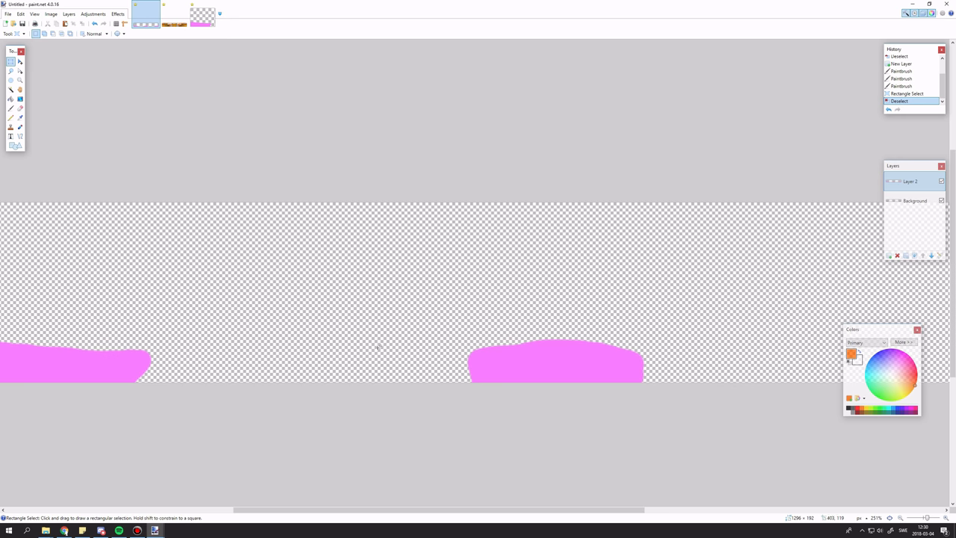
mouse_move(419, 159)
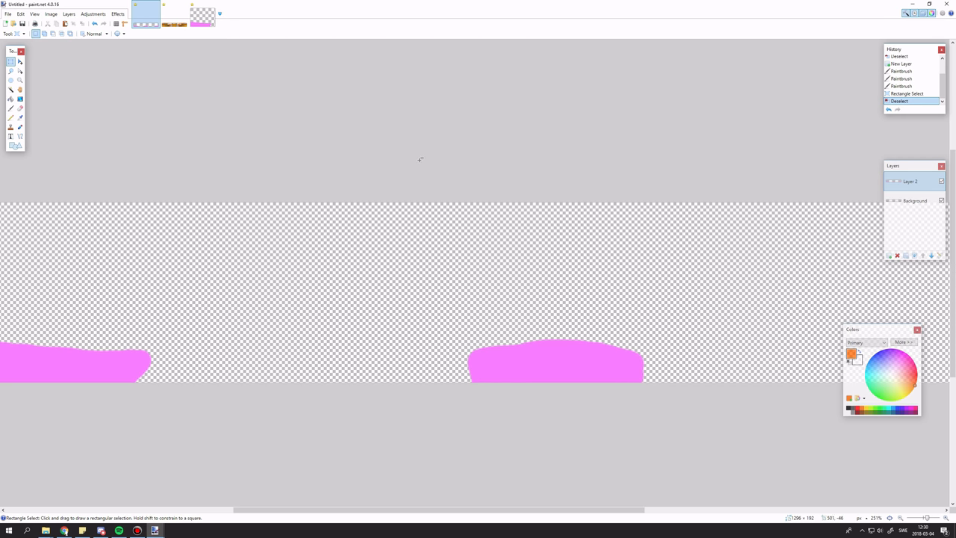
- Select the middle bench area and create a new image for it
left_click_drag(430, 203, 636, 386)
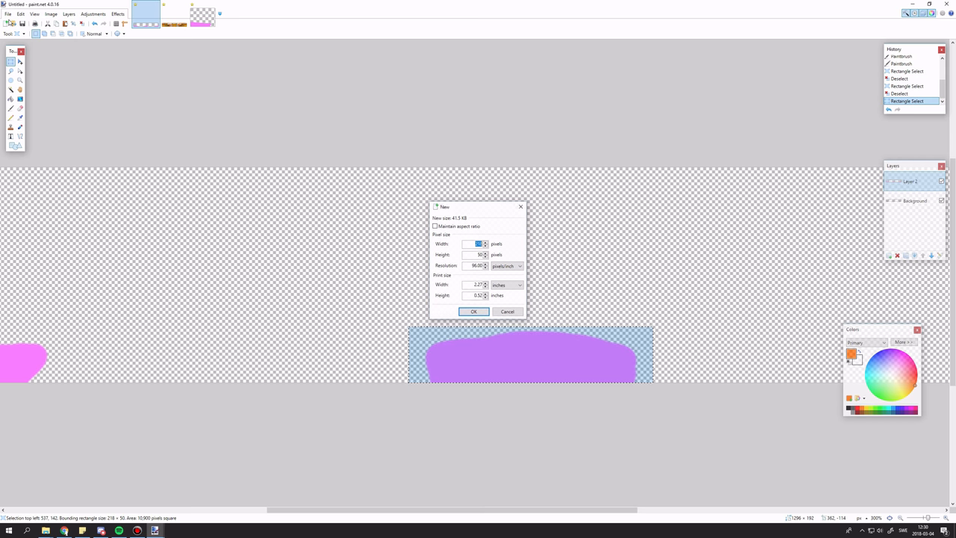
left_click(472, 312)
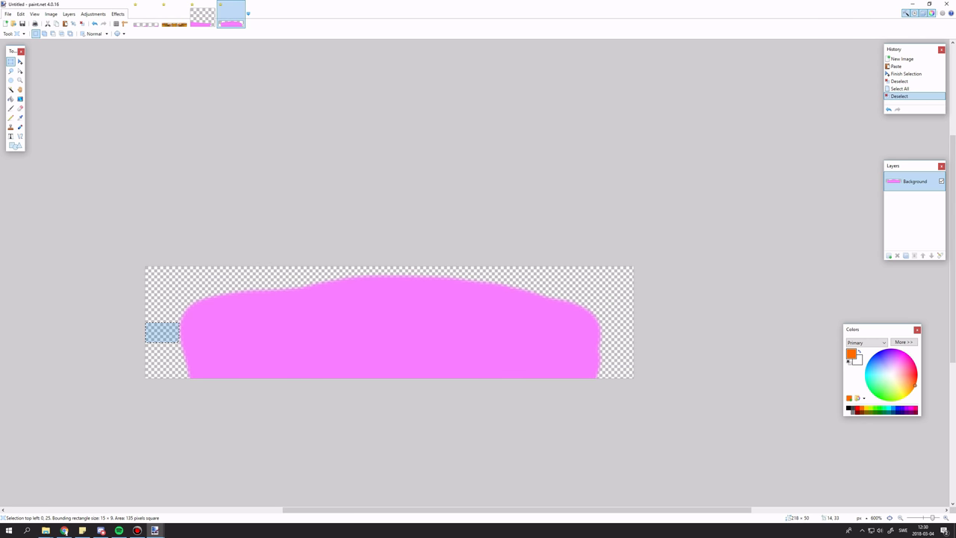
left_click_drag(161, 332, 616, 337)
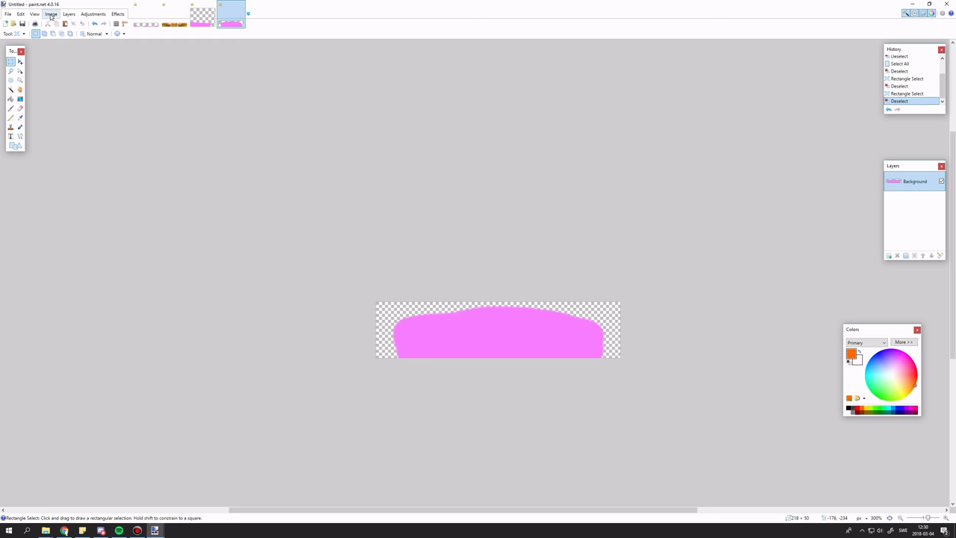
- Resize the canvas to 256 × 192 pixels with the pink shape anchored at the bottom
left_click(51, 13)
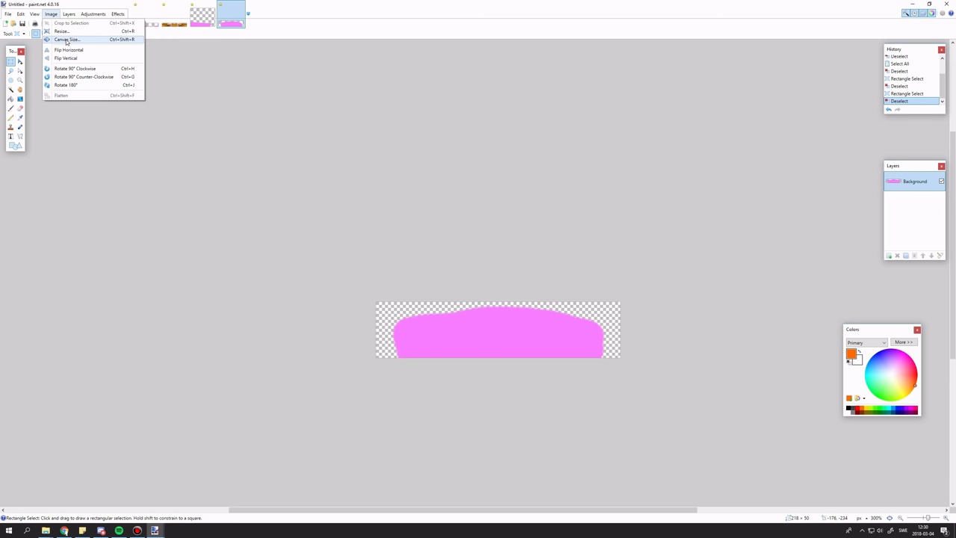
left_click(66, 39)
type("192")
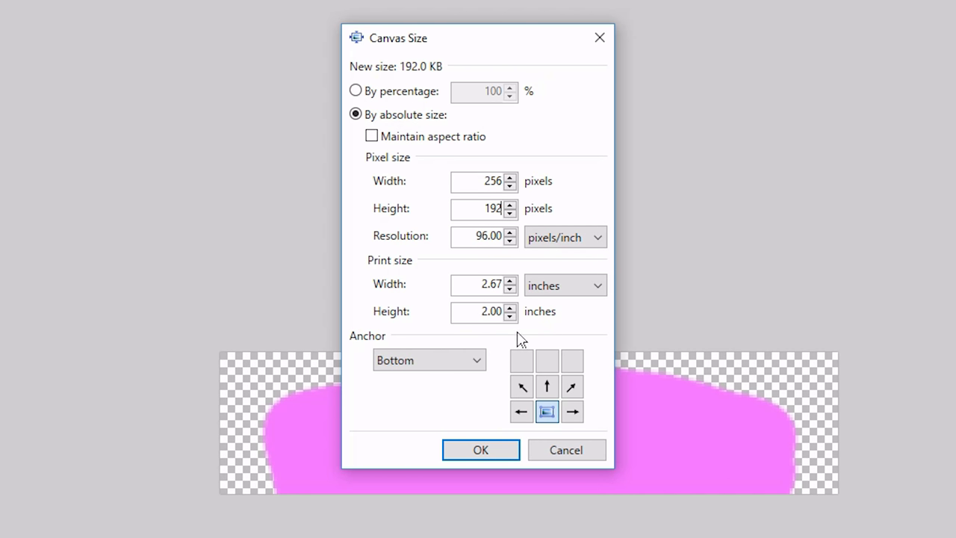
mouse_move(546, 412)
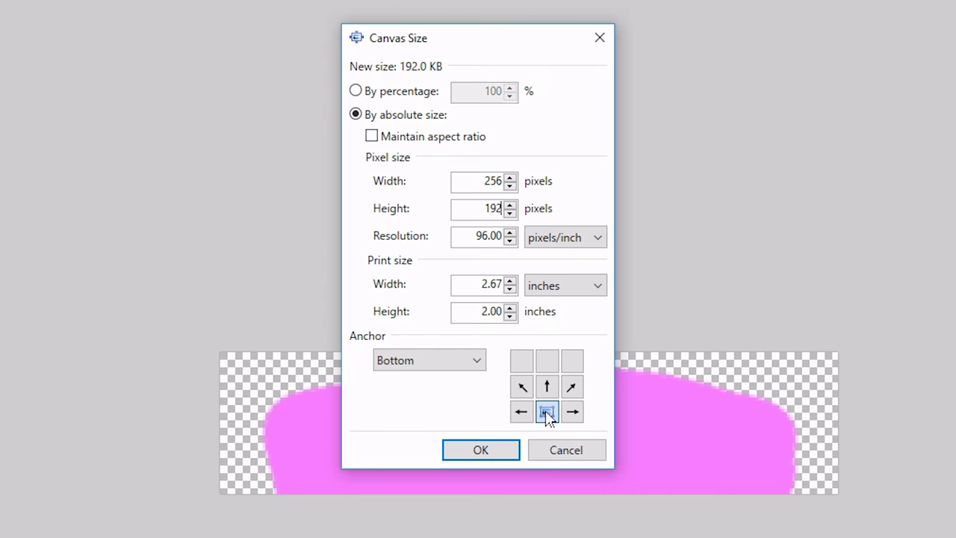
left_click(521, 360)
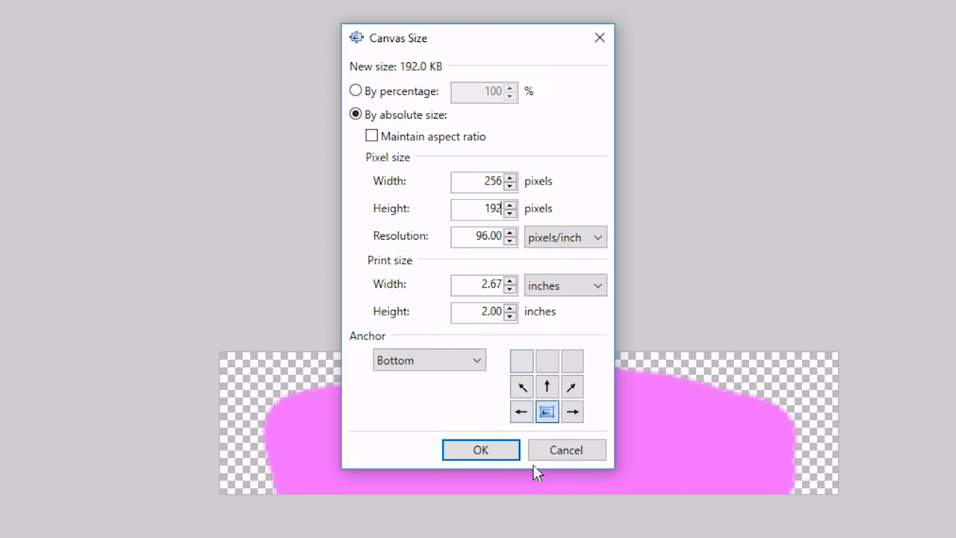
mouse_move(769, 369)
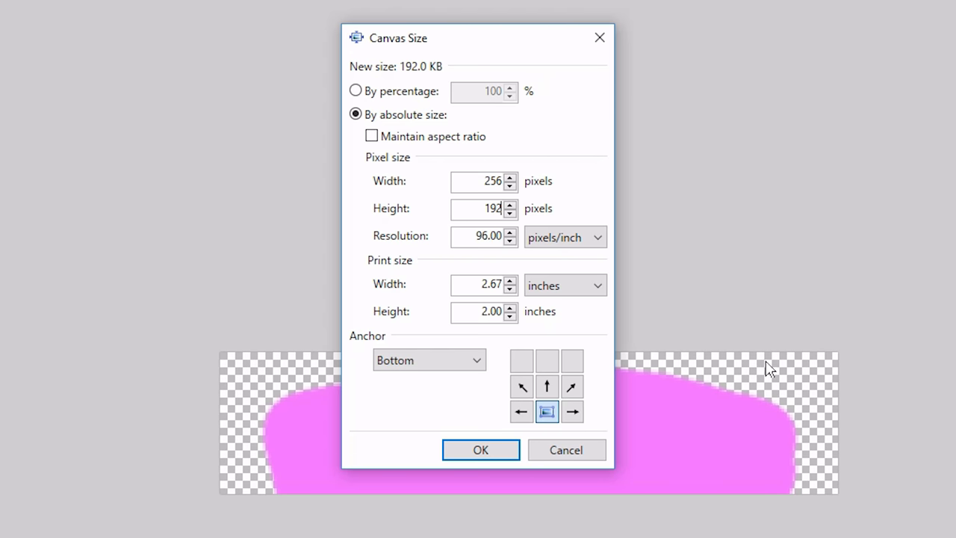
left_click(481, 449)
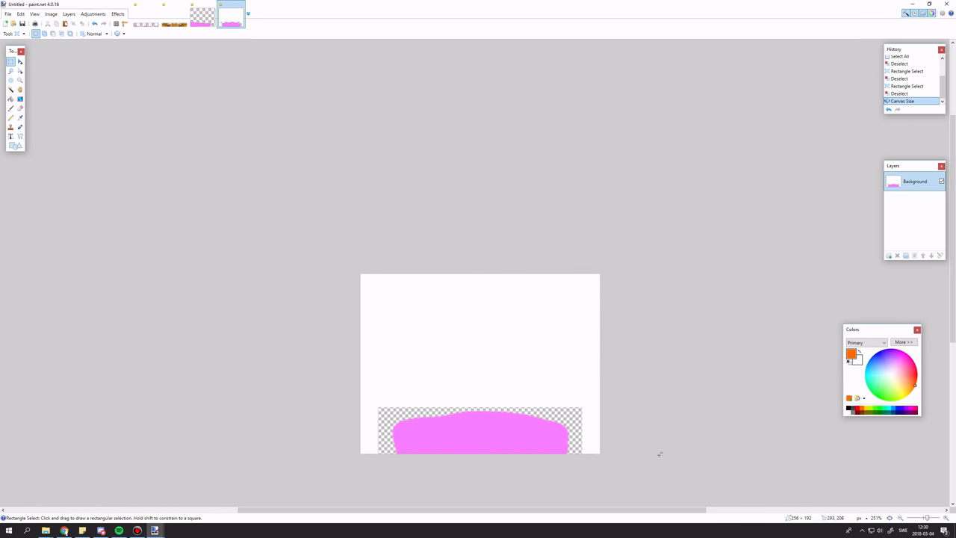
- Select the empty white area above the pink shape and cut it away
left_click_drag(361, 275, 600, 351)
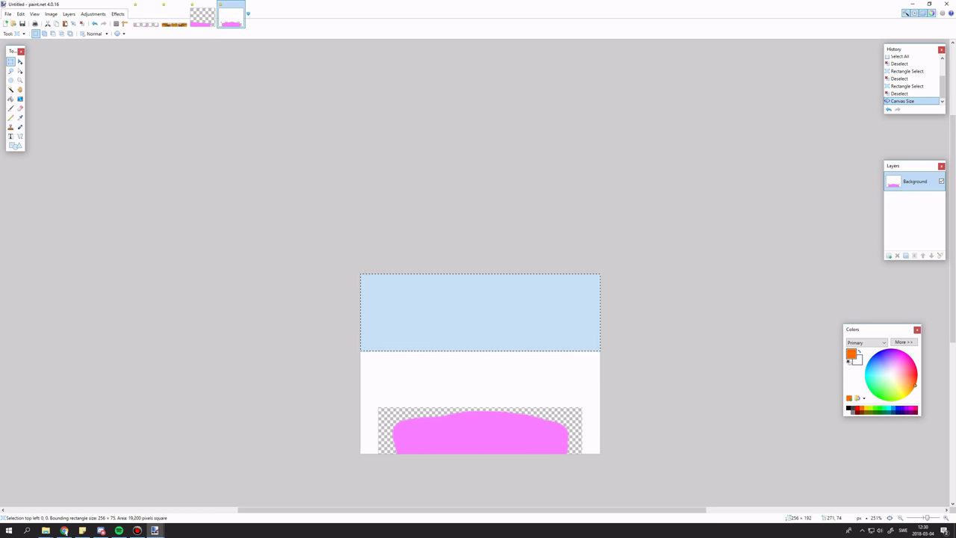
key("Ctrl+x")
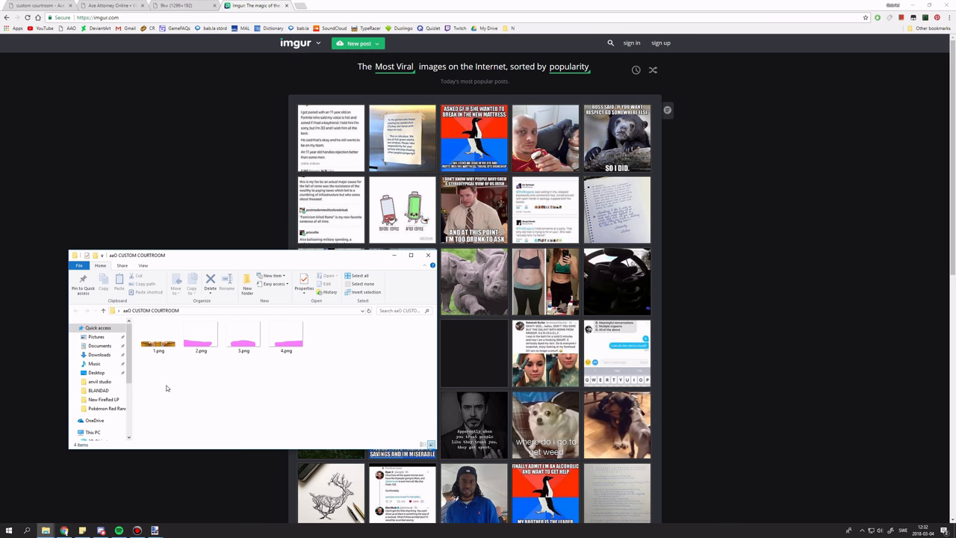
mouse_move(367, 364)
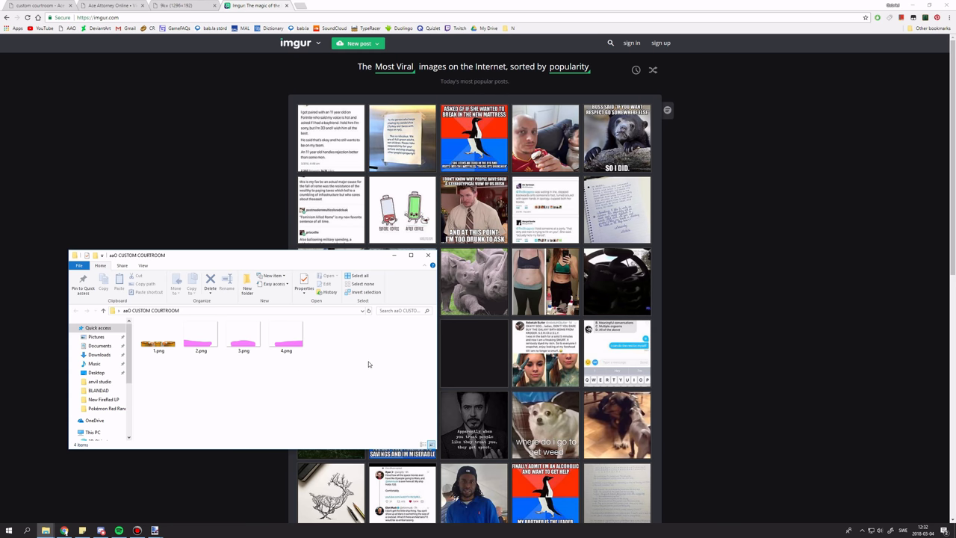
- Upload the four PNGs to an Imgur post, copy the background link and go to Places
left_click(287, 336)
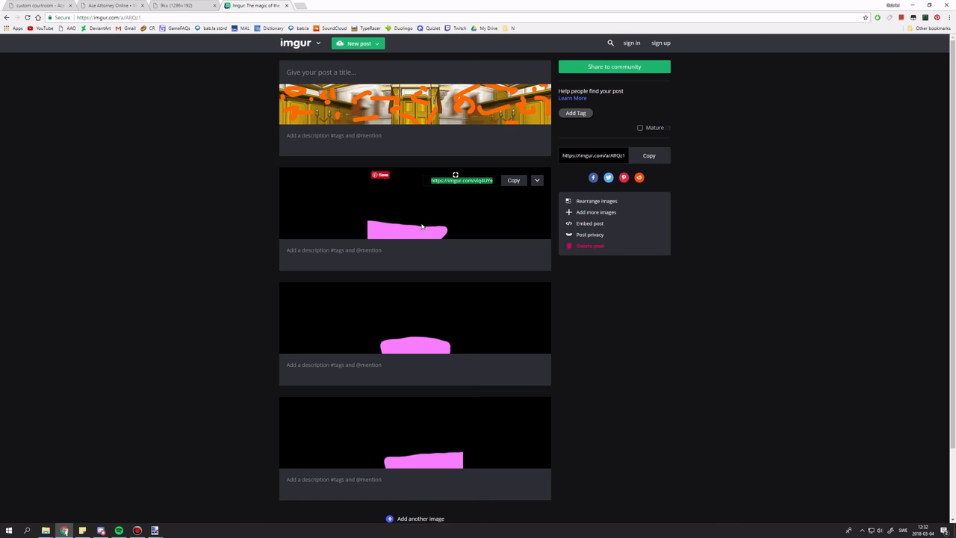
mouse_move(283, 240)
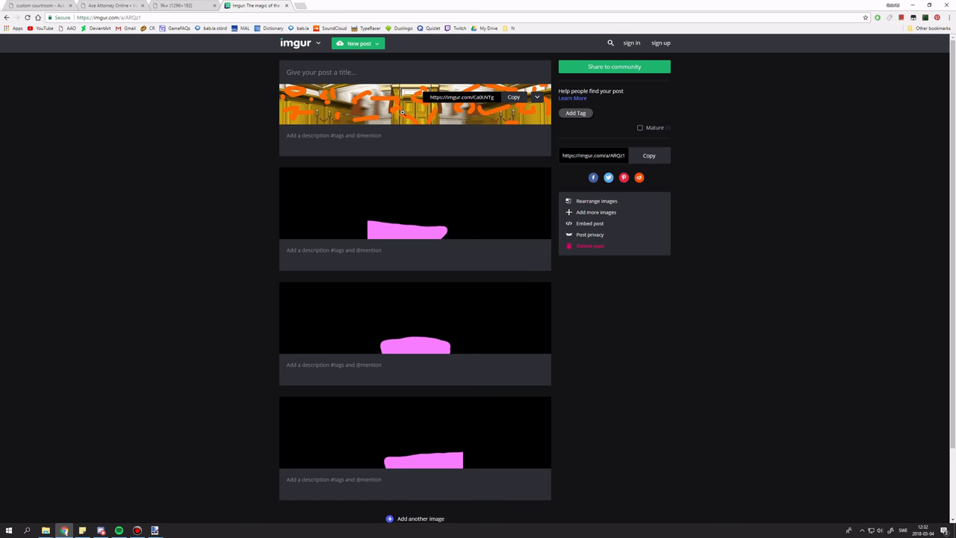
left_click(38, 5)
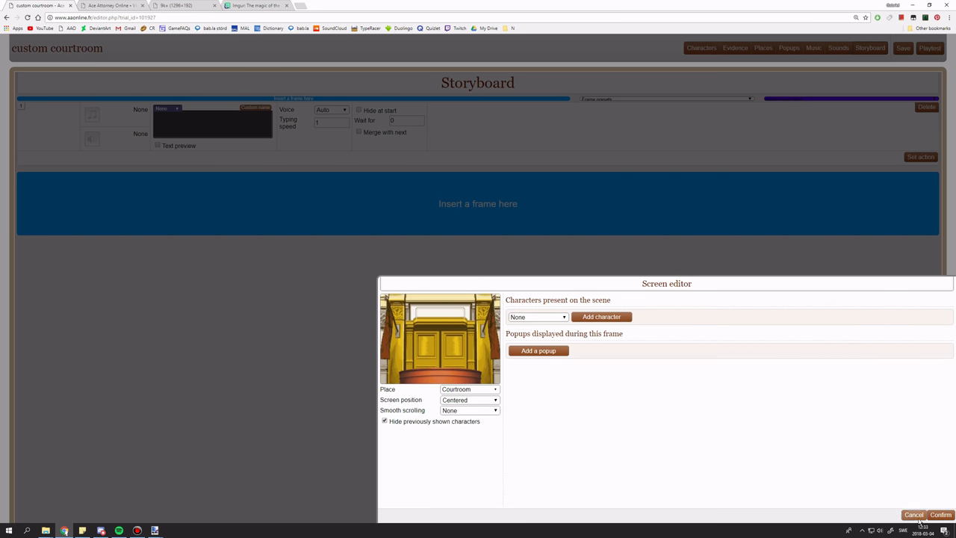
left_click(761, 47)
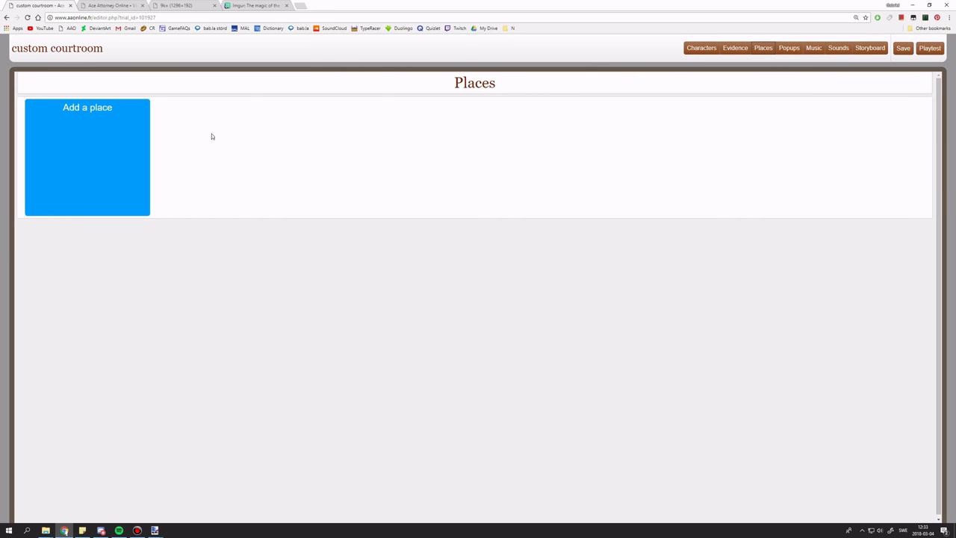
- Add a place whose external background is the pasted Imgur link with .png appended
left_click(87, 157)
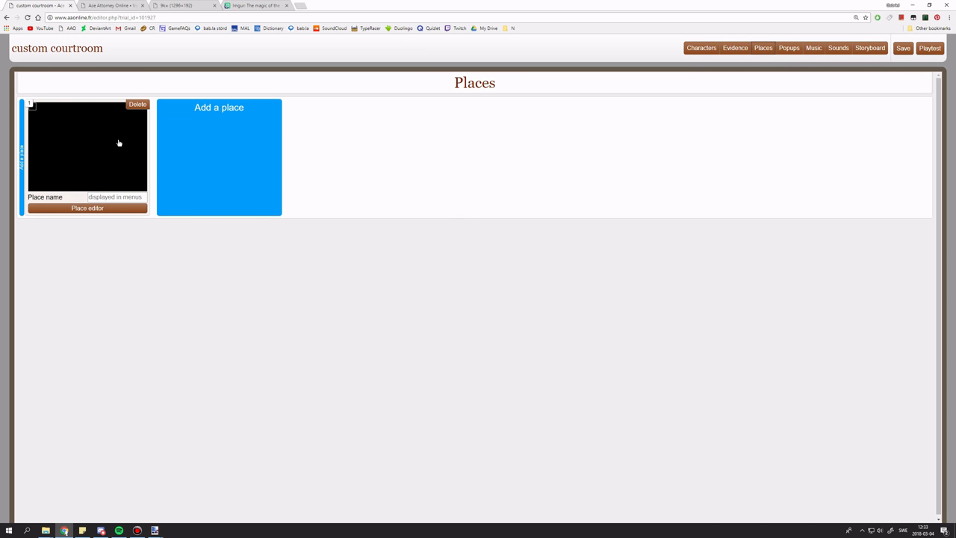
left_click(86, 208)
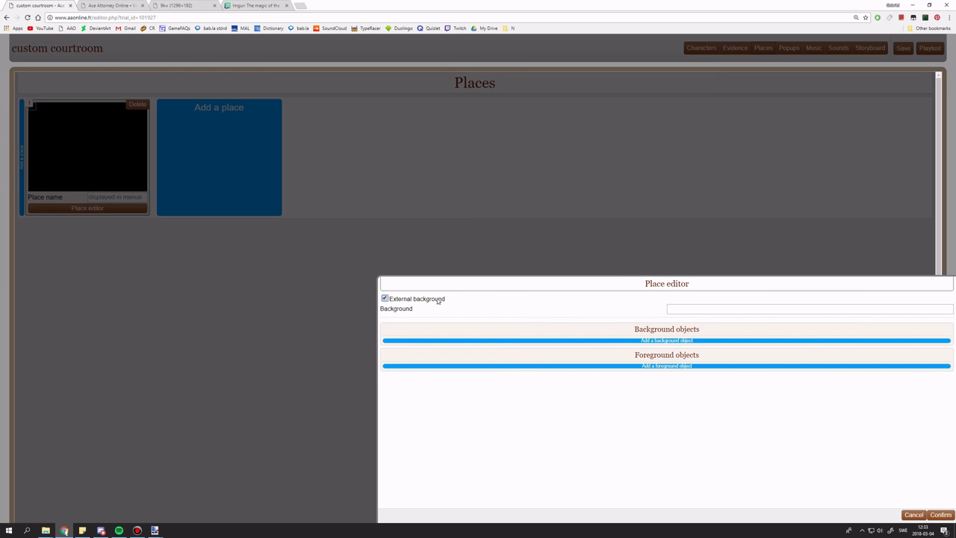
left_click(810, 308)
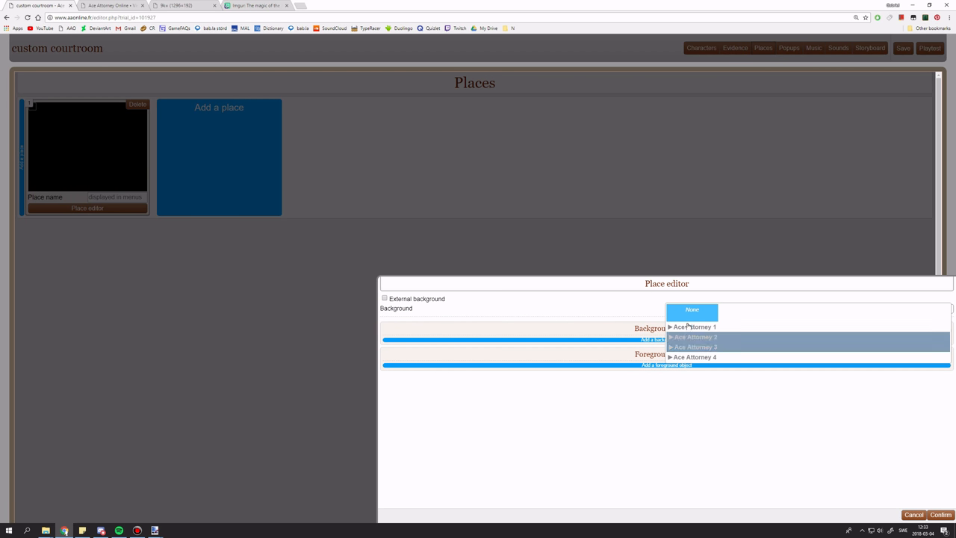
left_click(385, 299)
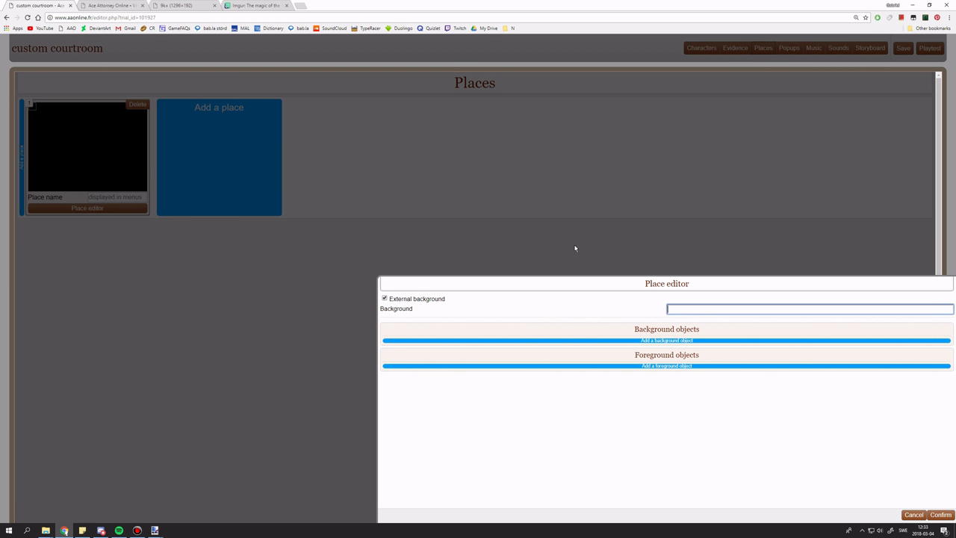
left_click(254, 6)
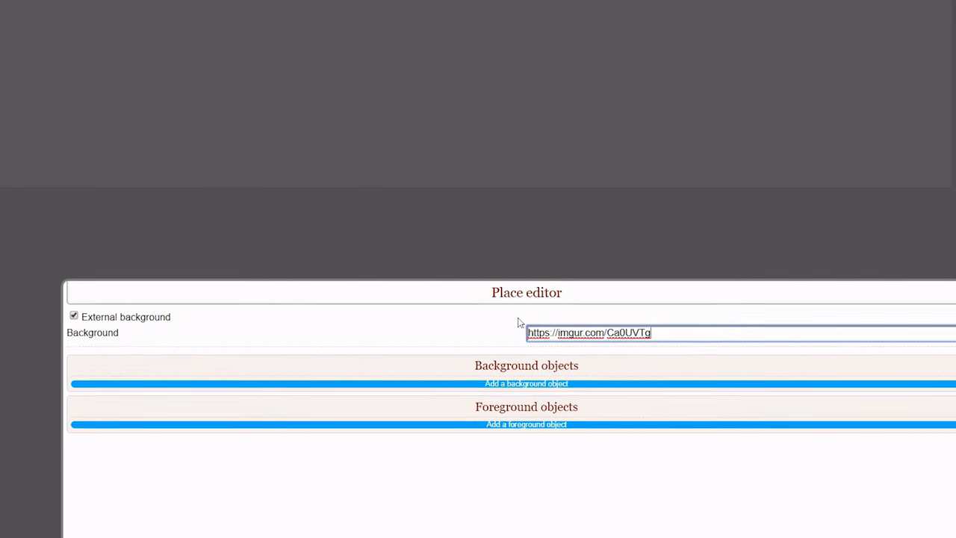
type(".png")
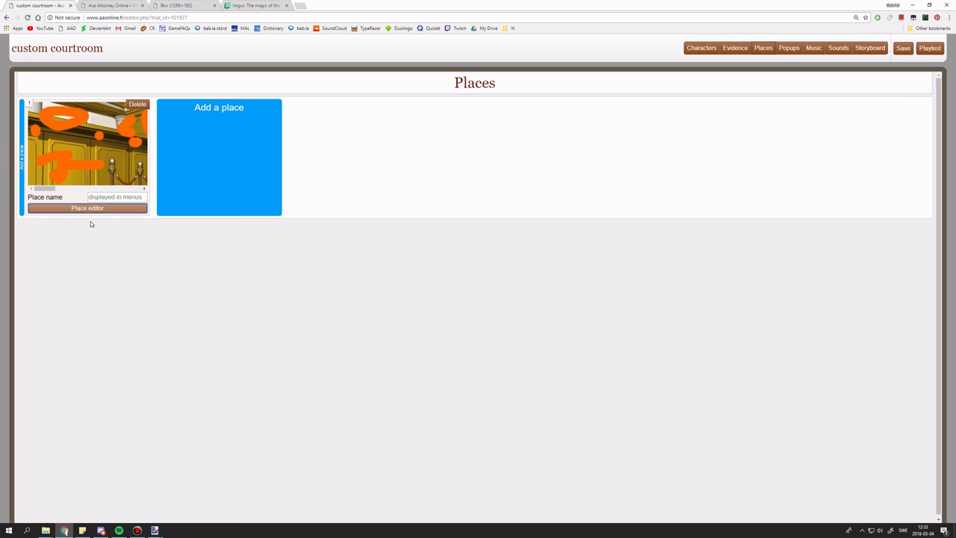
left_click(86, 208)
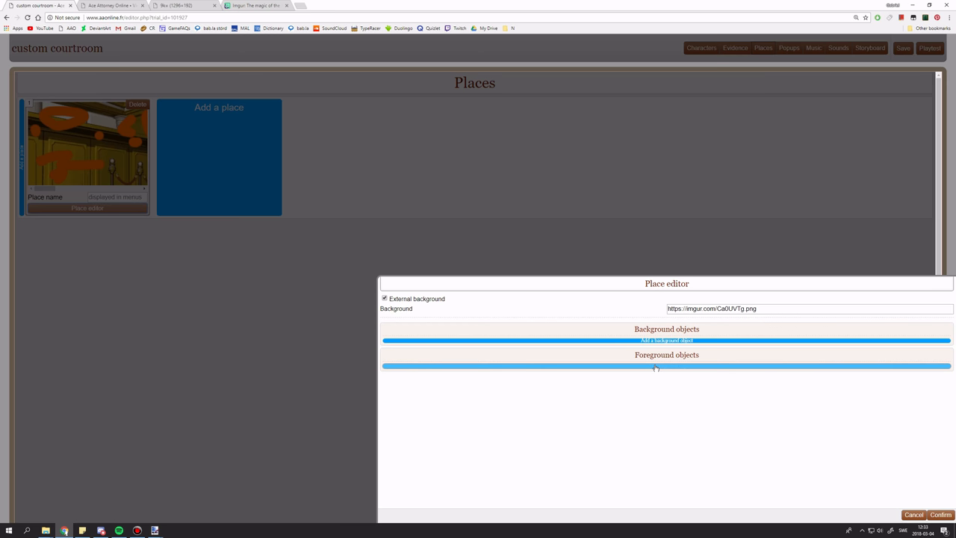
left_click(666, 365)
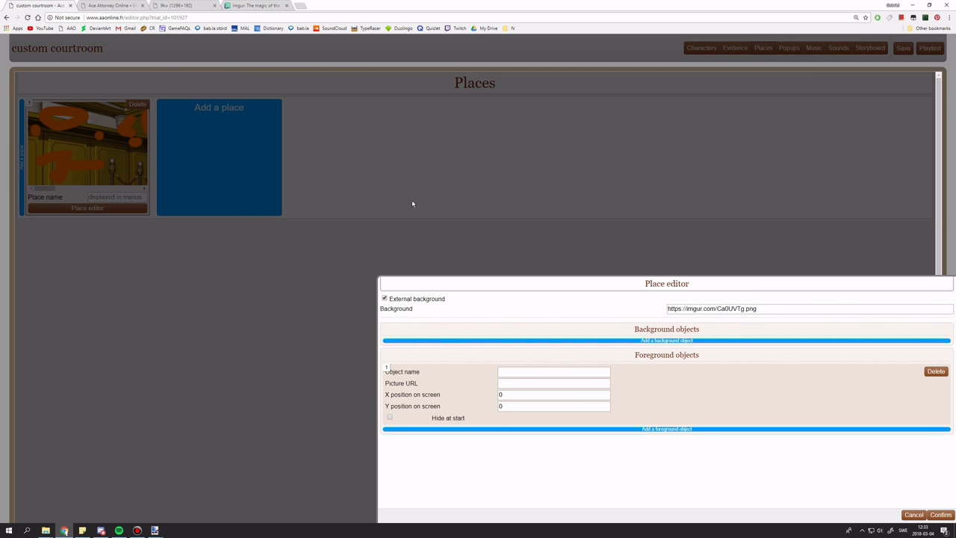
mouse_move(84, 173)
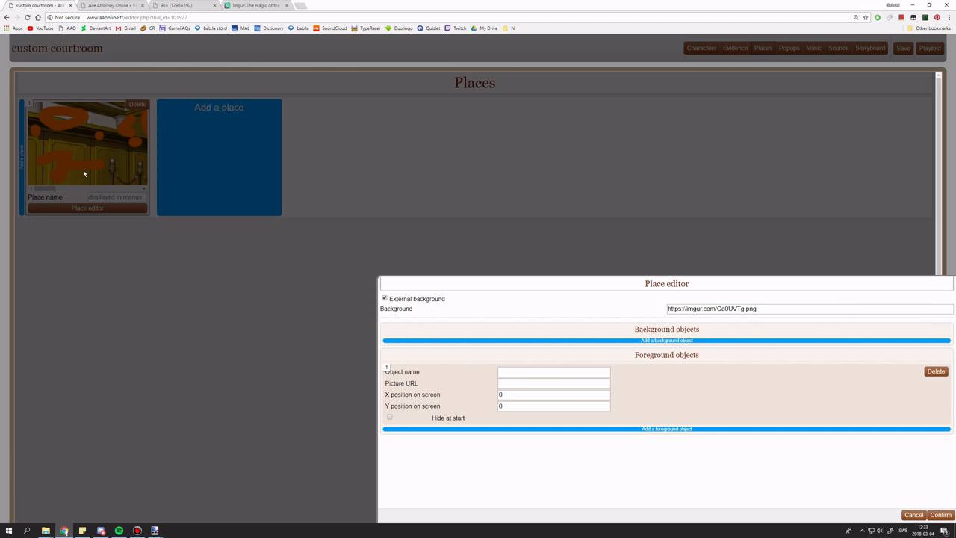
mouse_move(119, 193)
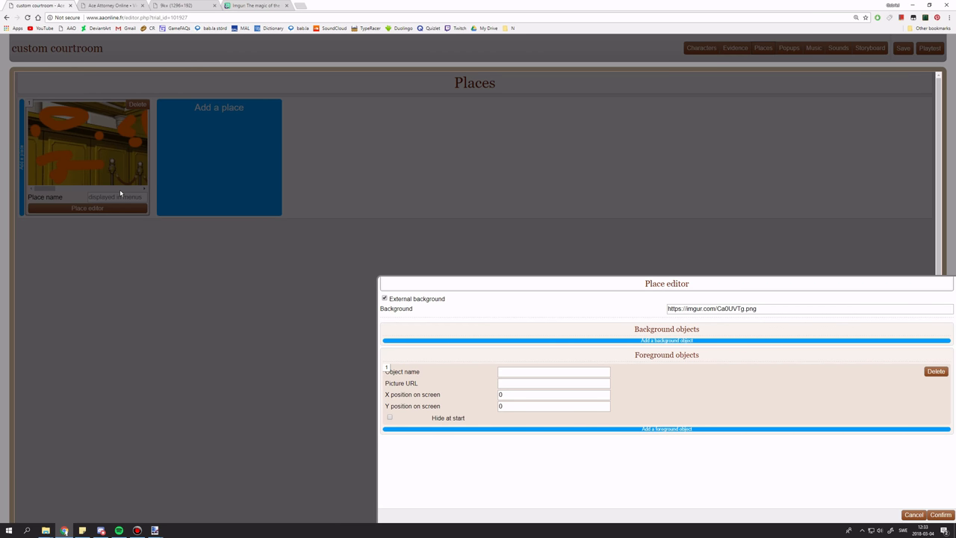
mouse_move(256, 277)
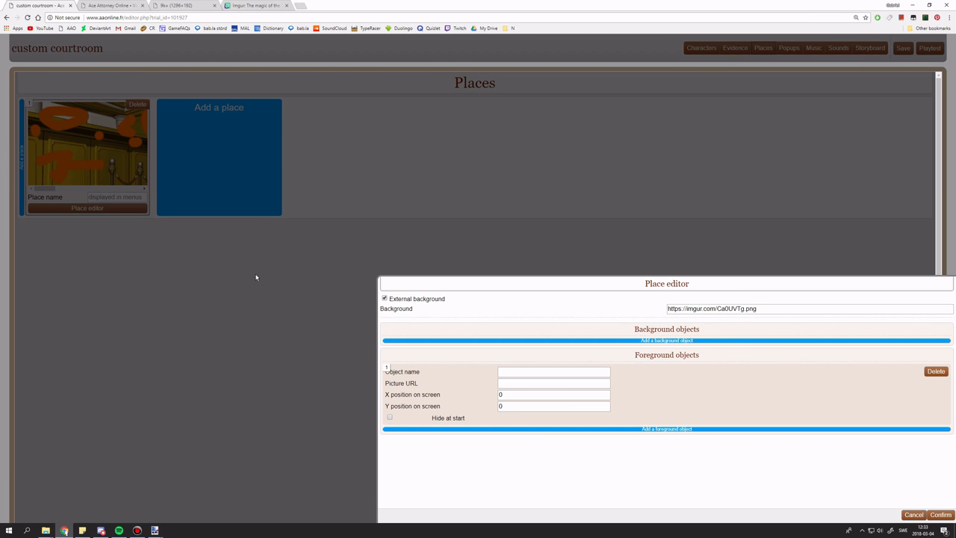
mouse_move(179, 257)
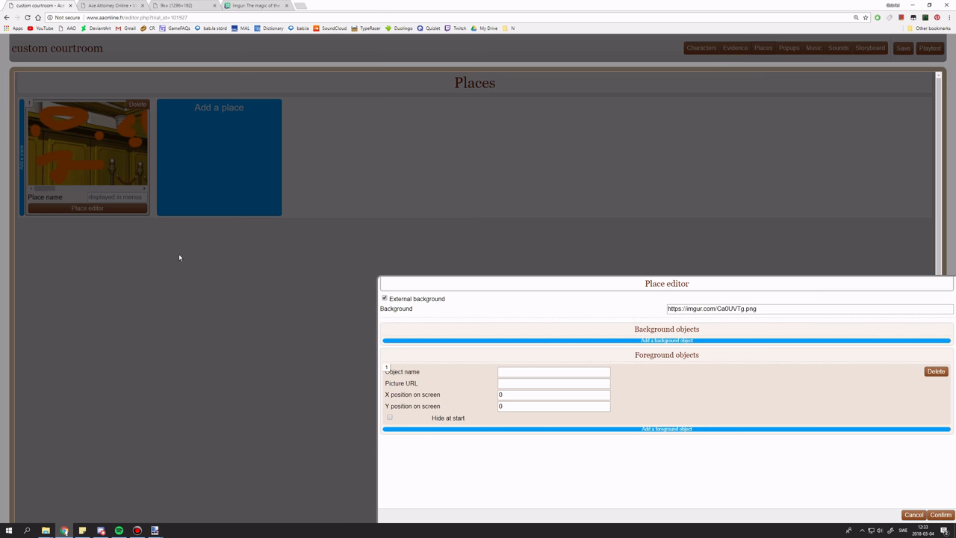
mouse_move(169, 176)
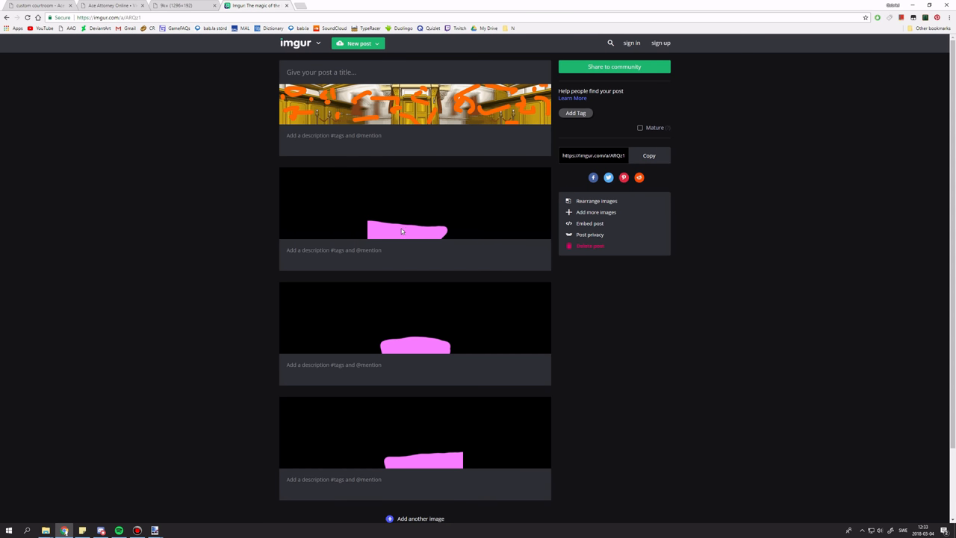
mouse_move(85, 45)
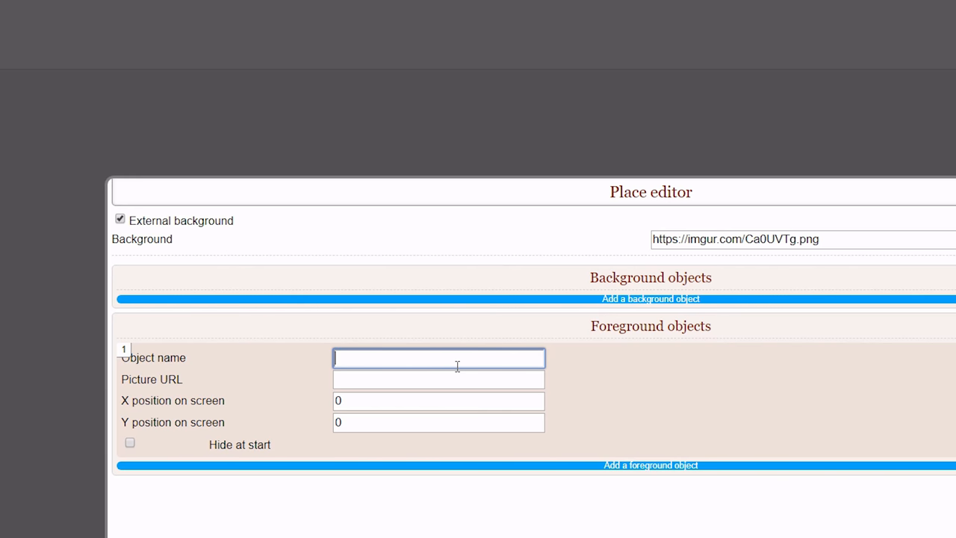
type("https://imgur.com/vlq4UYe.")
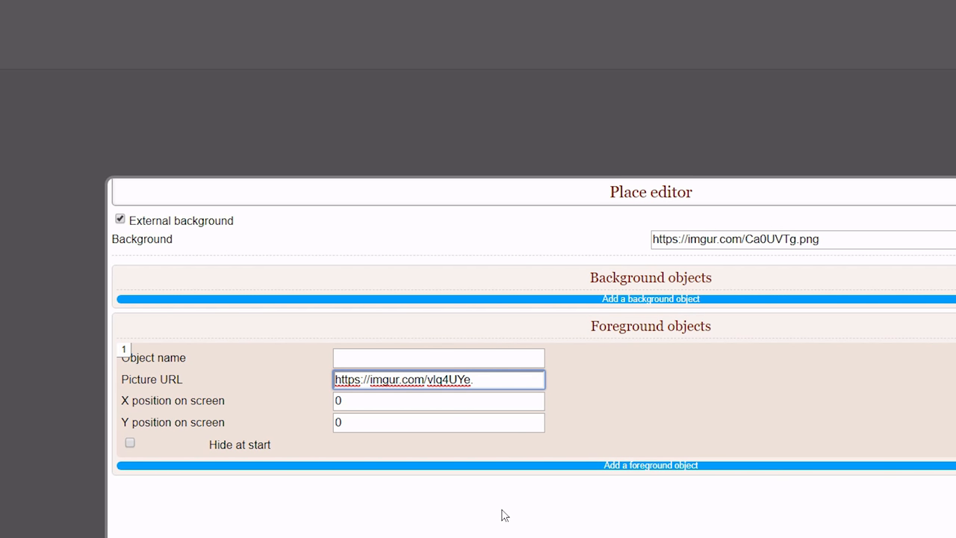
type("d")
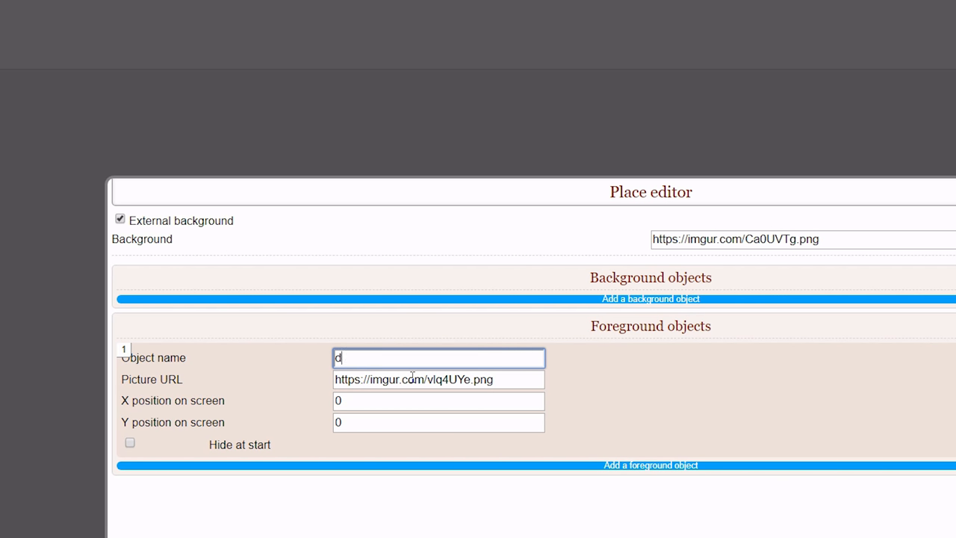
type("efense bench")
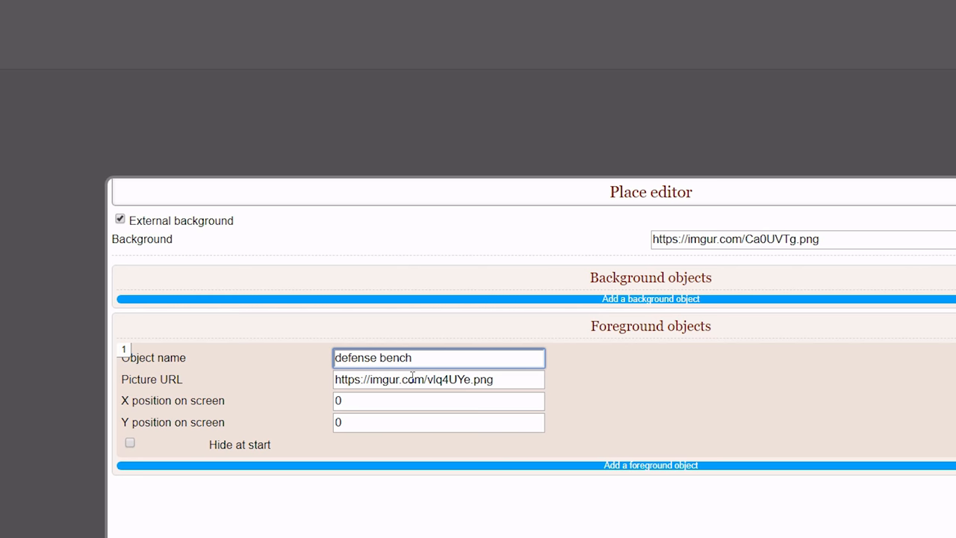
left_click(439, 401)
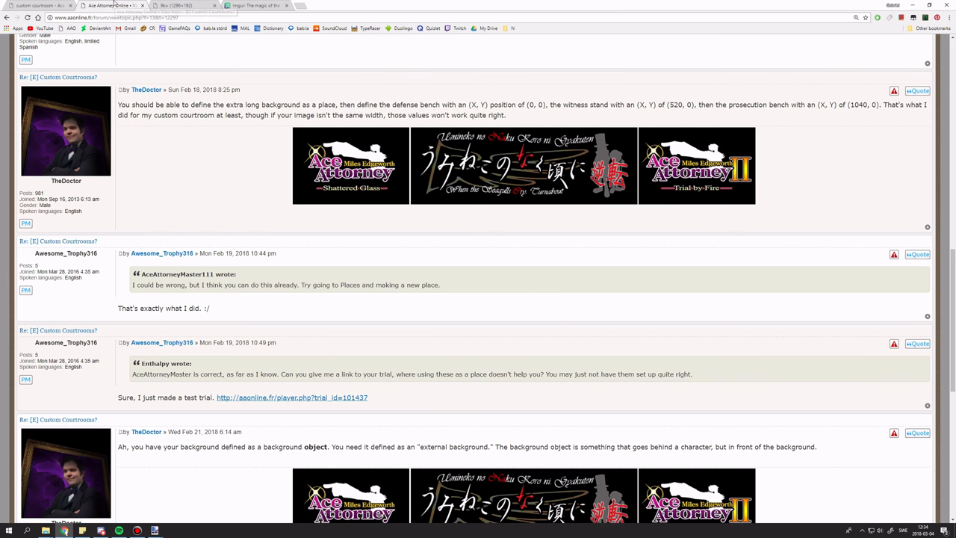
- Review the forum thread's suggested bench X/Y positions, then return to the place editor
scroll("down", 3)
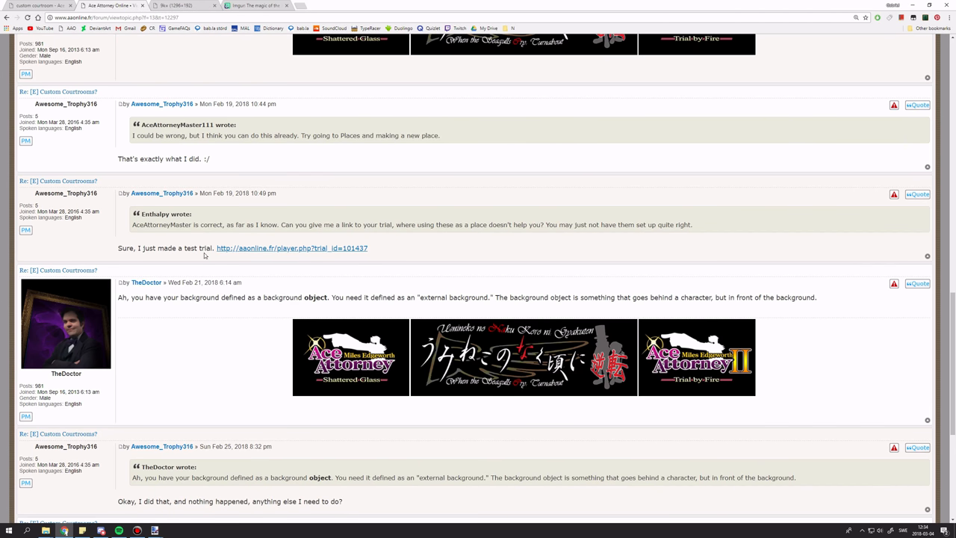
scroll("up", 3)
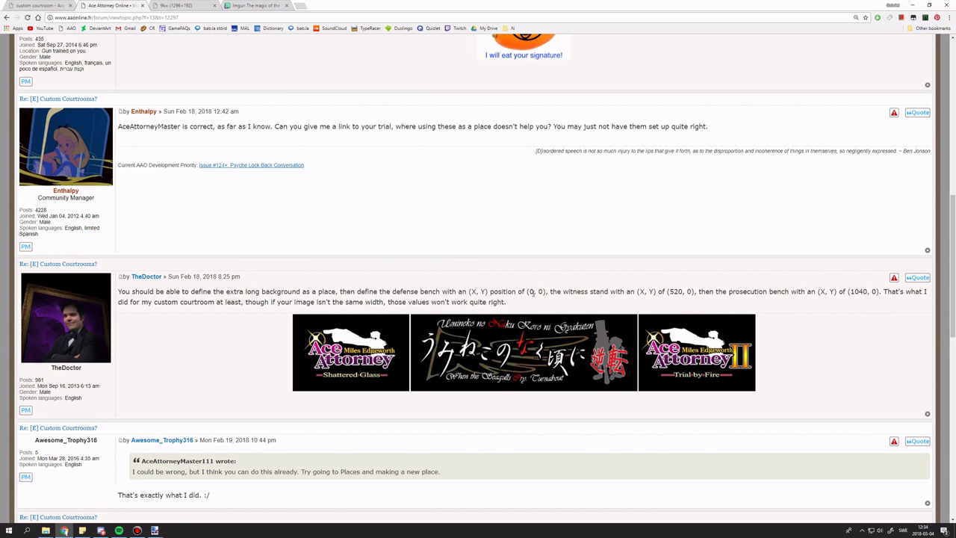
left_click(37, 6)
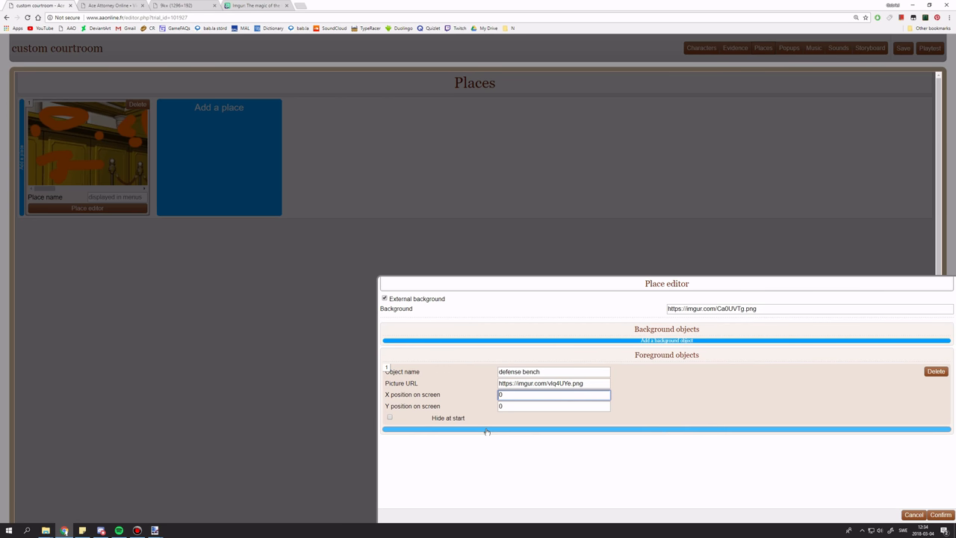
- Add a 'witness stand' foreground object with 4SIVbxu.png at X 520, plus a third object slot
left_click(666, 429)
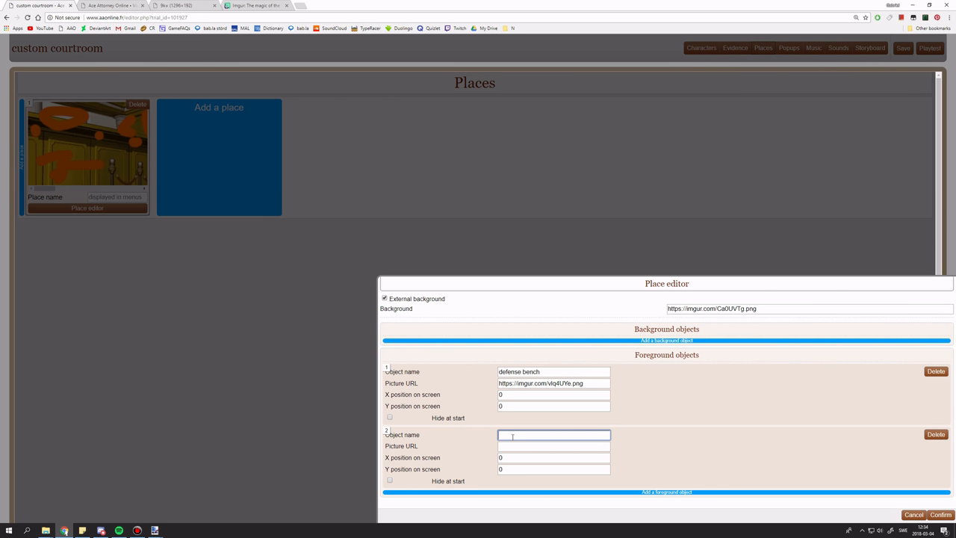
type("witness stand")
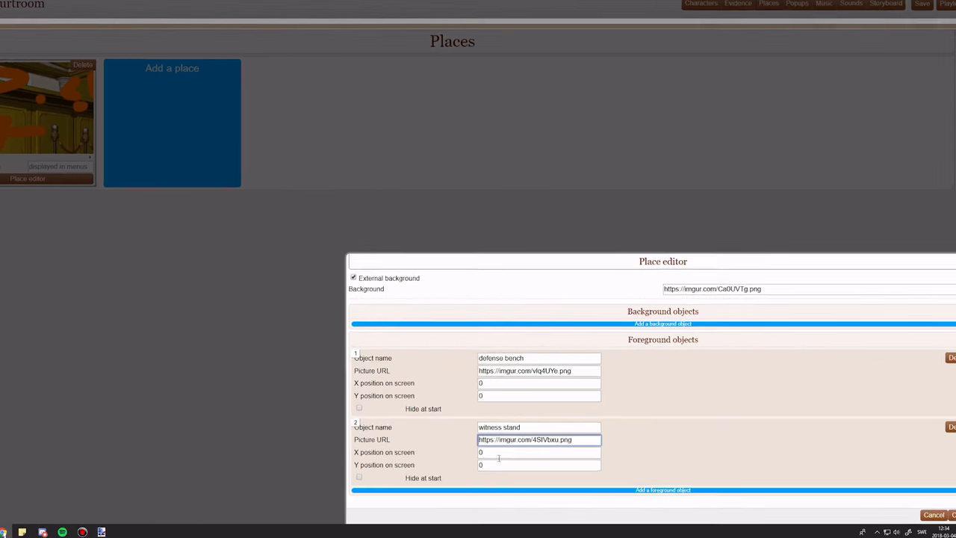
type("520")
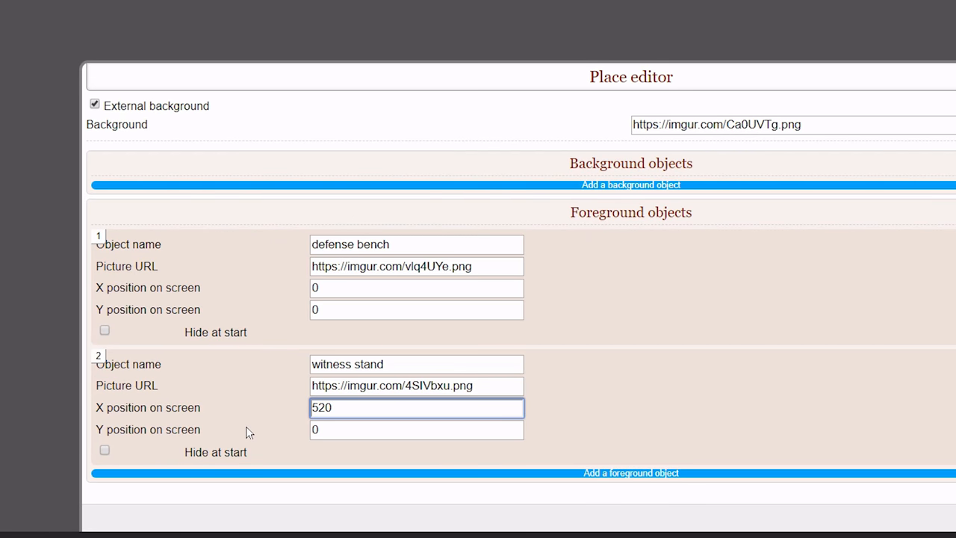
left_click(630, 472)
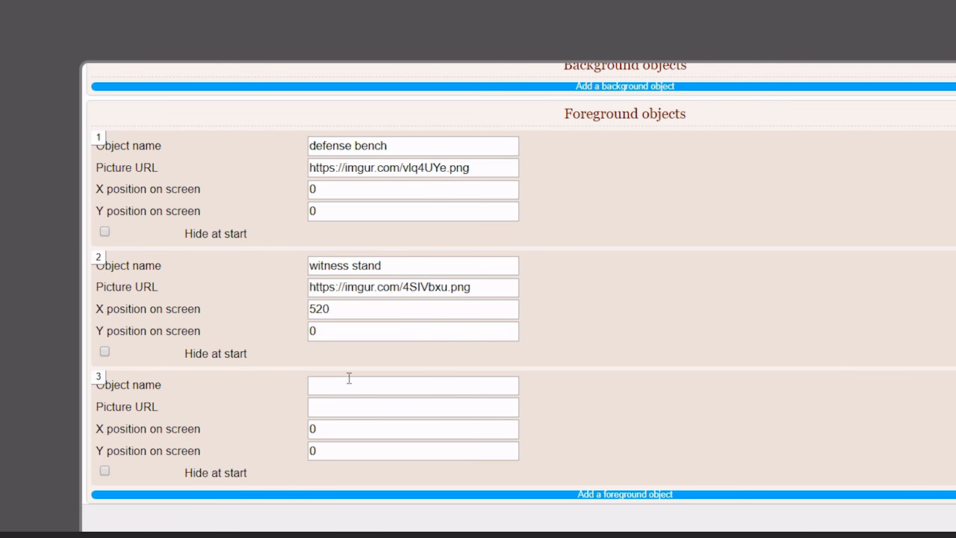
type("prosecution benc")
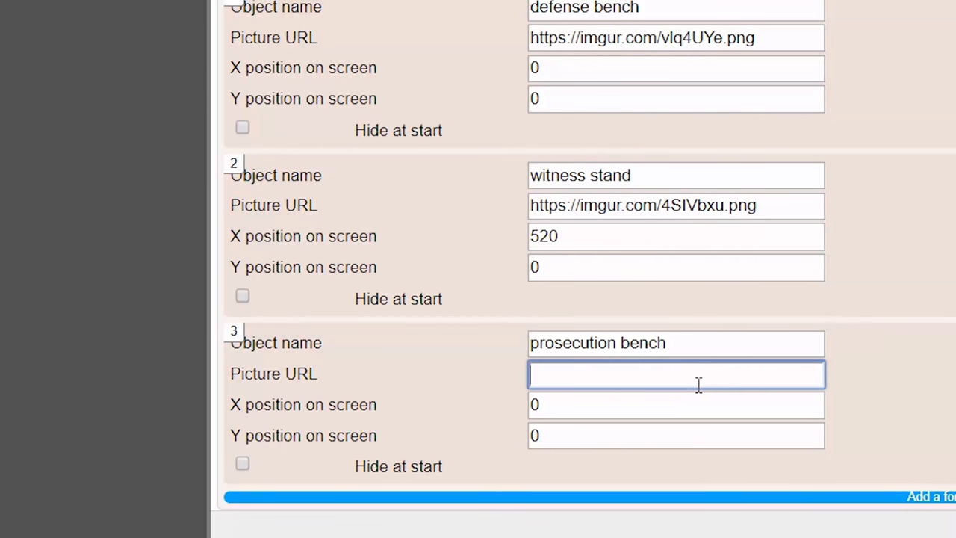
type("https://imgur.com/XYJ5Eta.png")
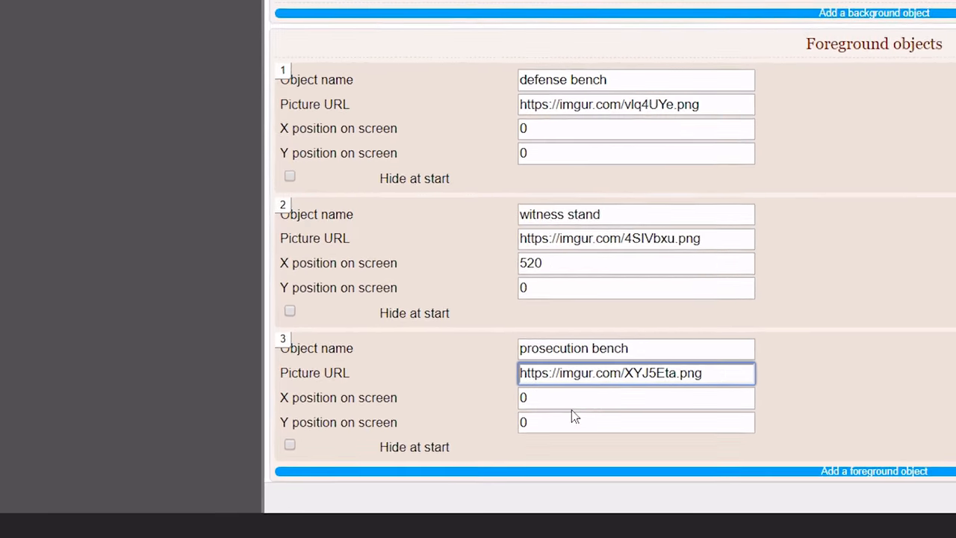
type("104")
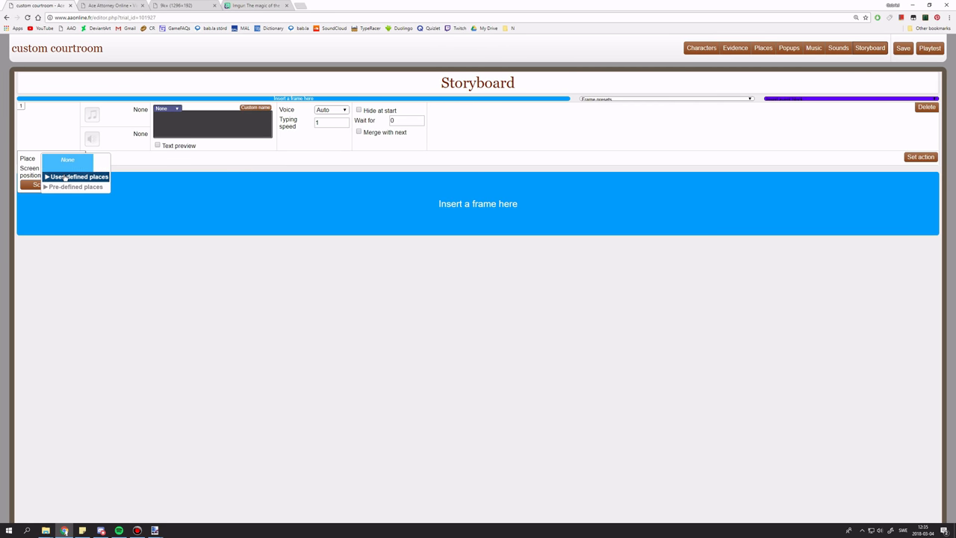
- Assign the custom courtroom from User-defined places as the storyboard frame's place
left_click(78, 176)
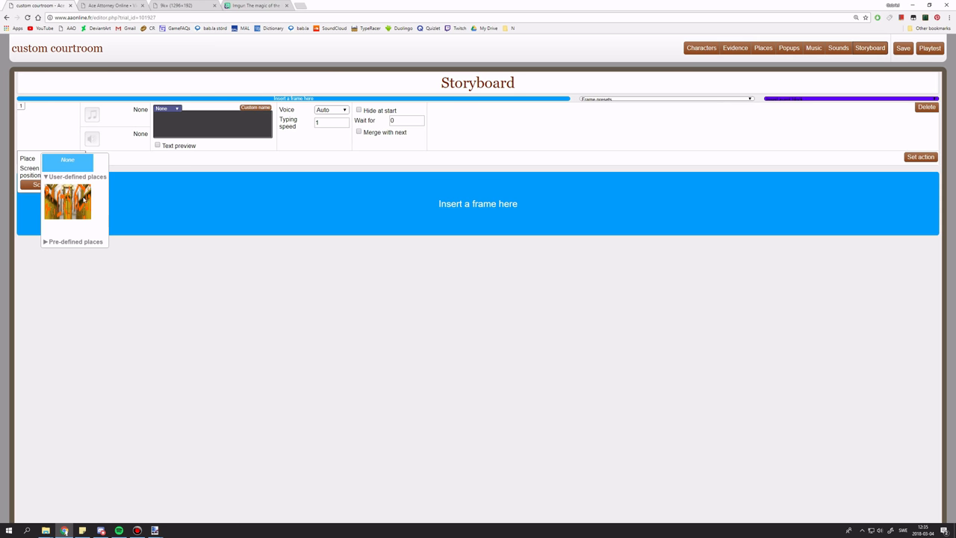
left_click(67, 202)
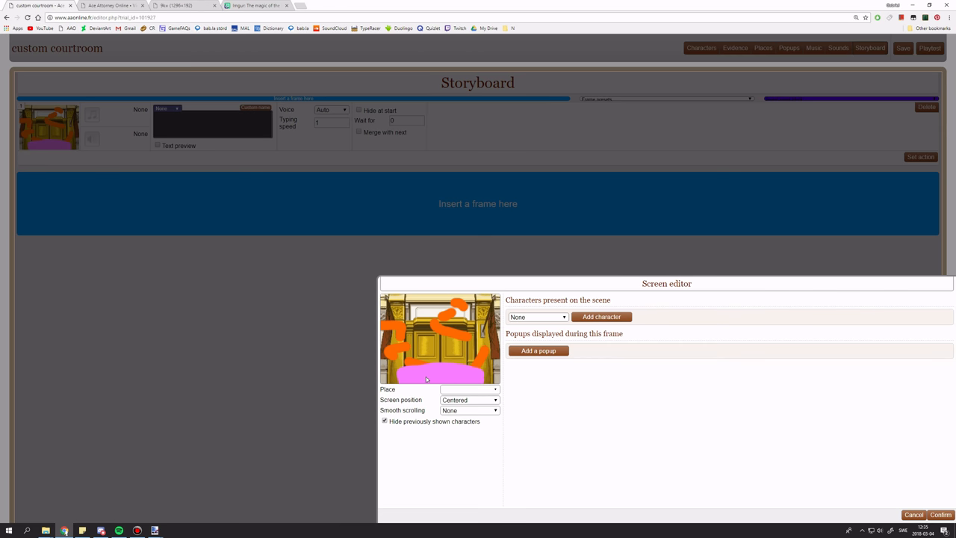
- Preview the courtroom with Left-aligned then Right-aligned screen positions
left_click(469, 400)
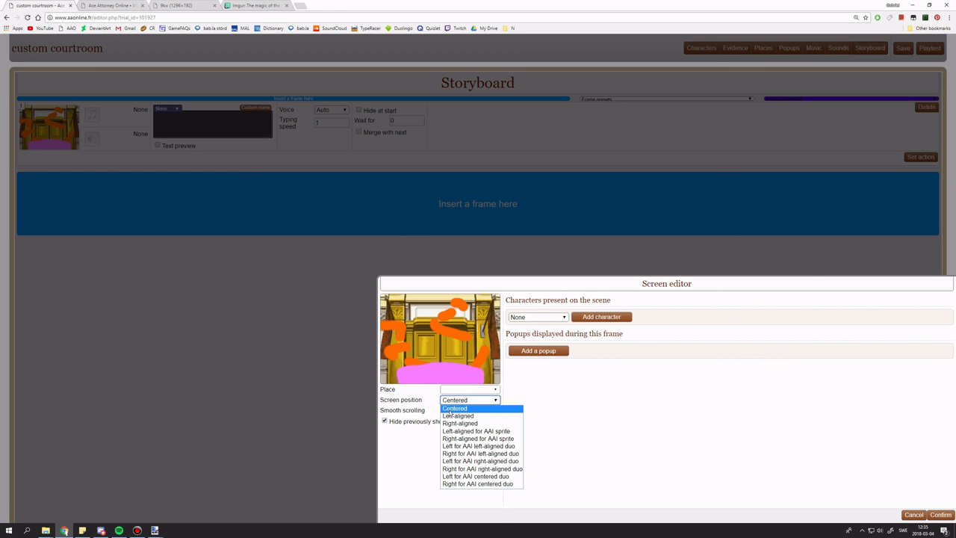
left_click(458, 415)
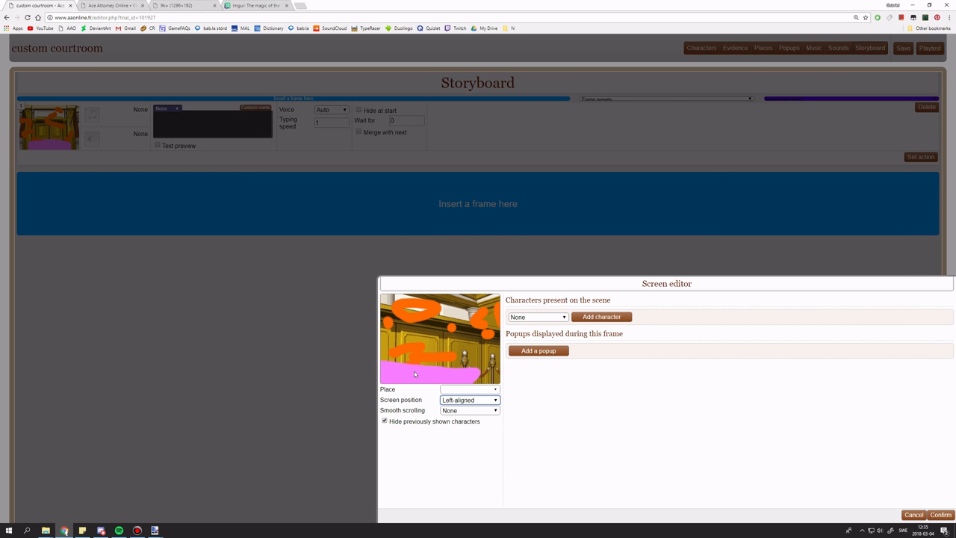
left_click(469, 400)
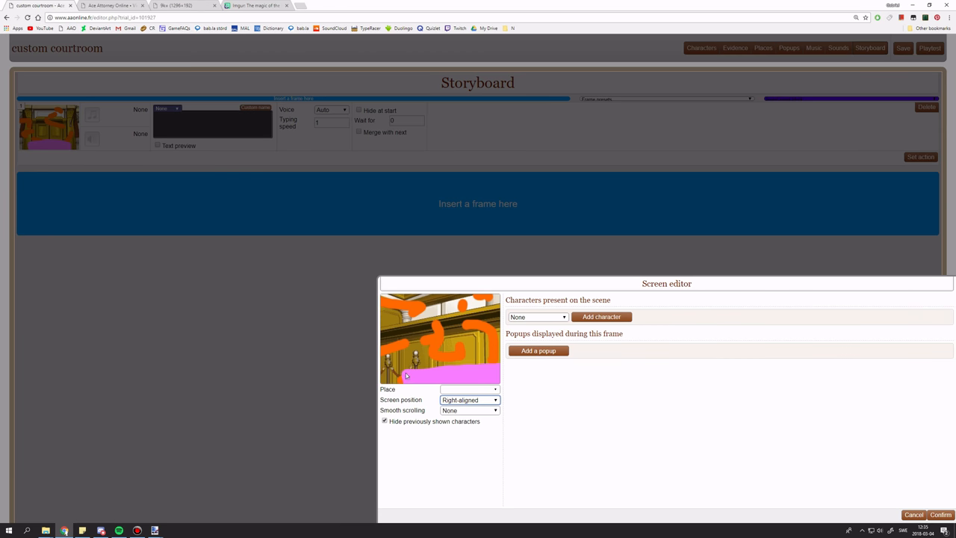
left_click(469, 401)
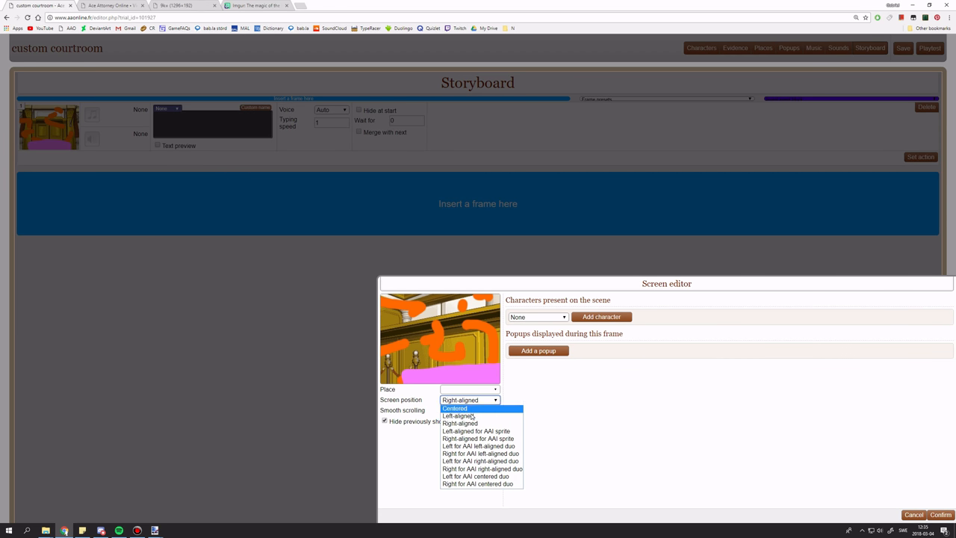